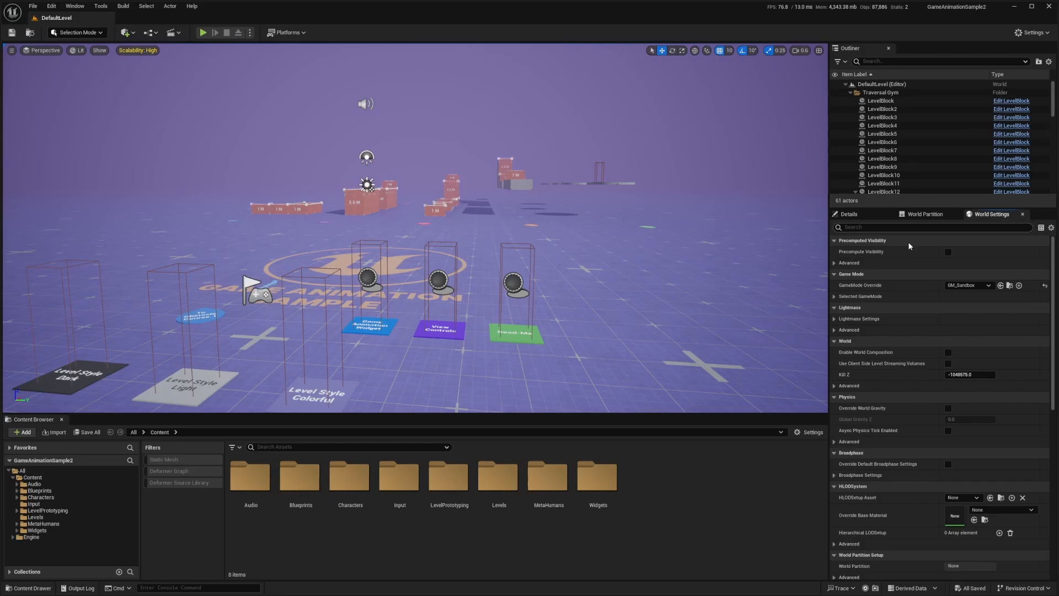
- Expand GM_Sandbox's classes to see CBP_SandboxCharacter, then list the Blueprints folder assets
left_click(852, 296)
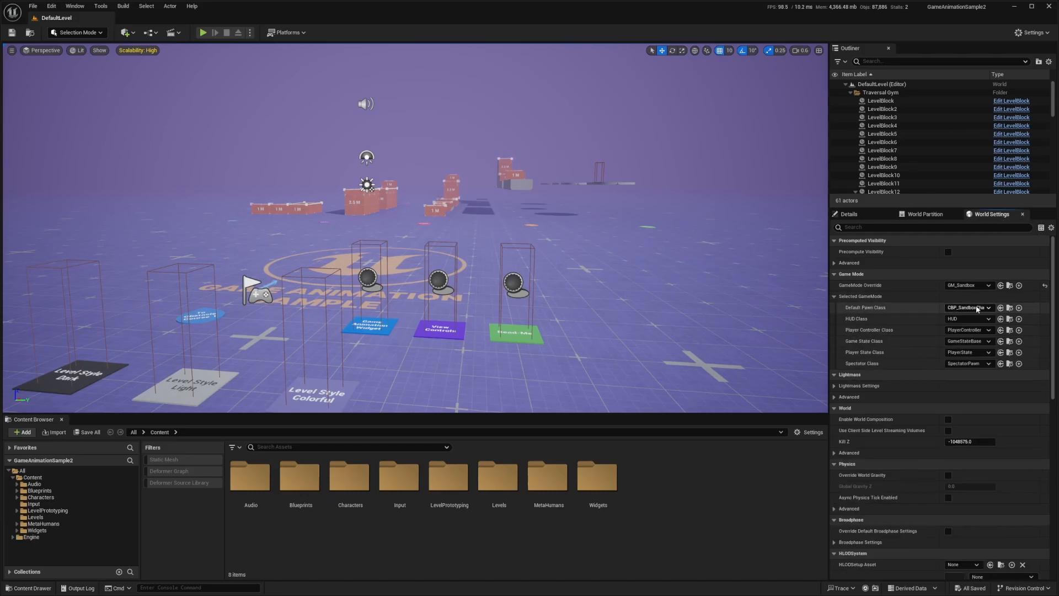
mouse_move(966, 308)
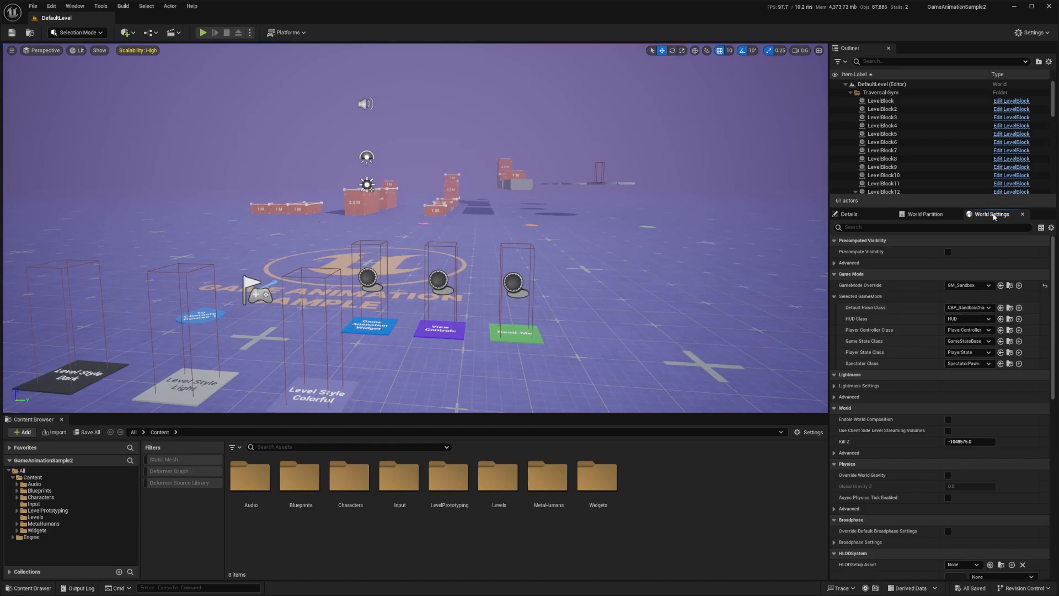
left_click(75, 6)
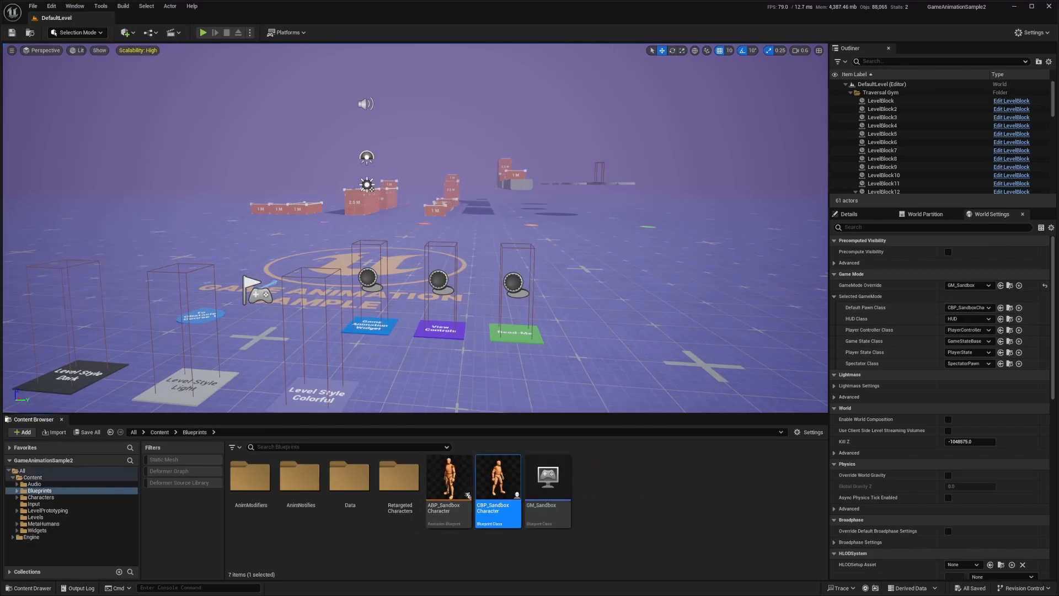
- Append 'Keybind: C' to CBP_SandboxCharacter's Crouch Input comment and compile
double_click(498, 476)
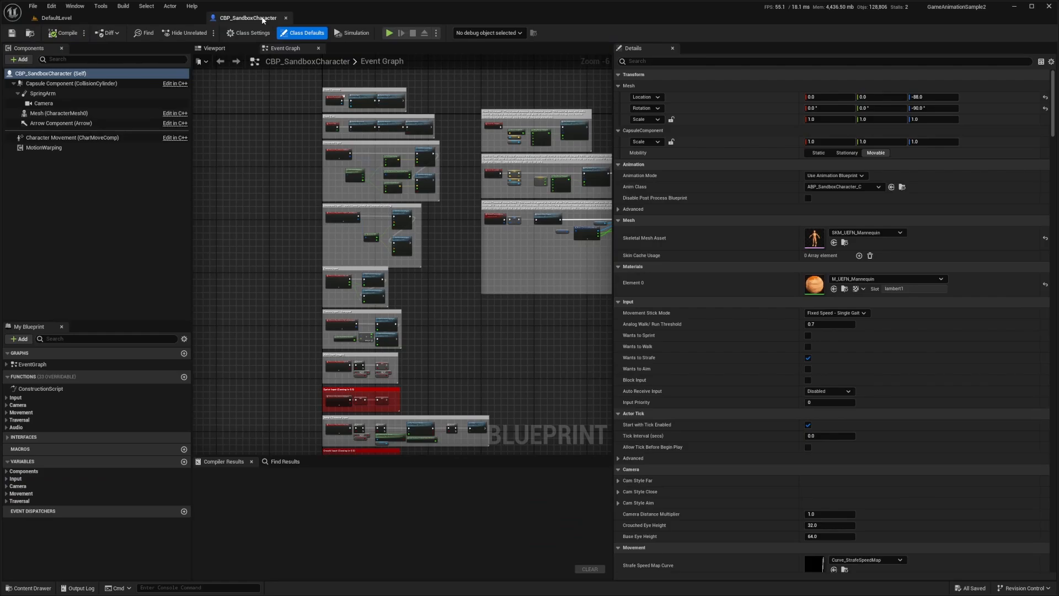
scroll("up", 3)
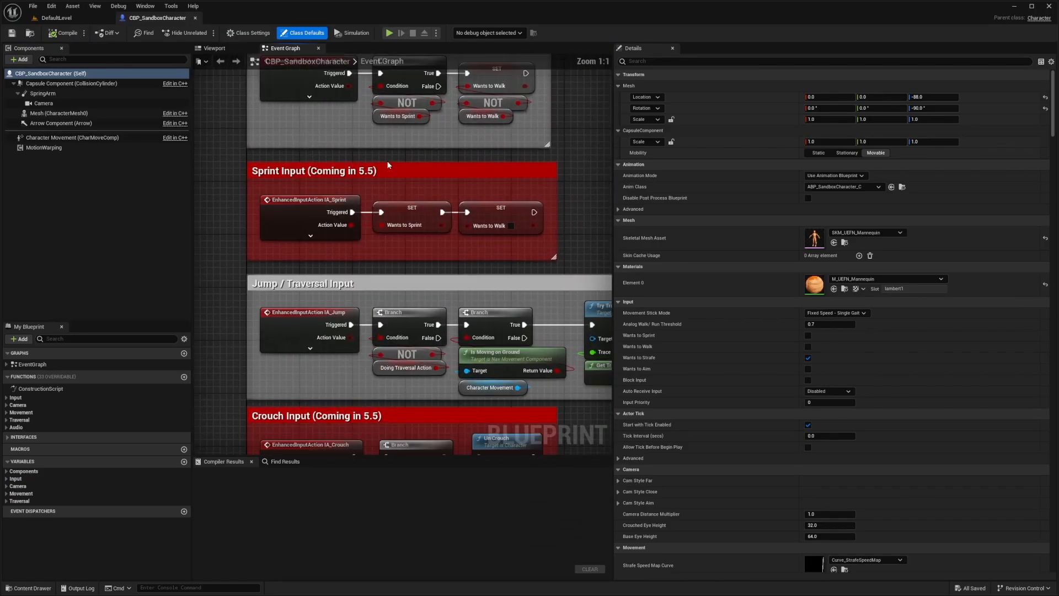
scroll("down", 3)
type(" KJ")
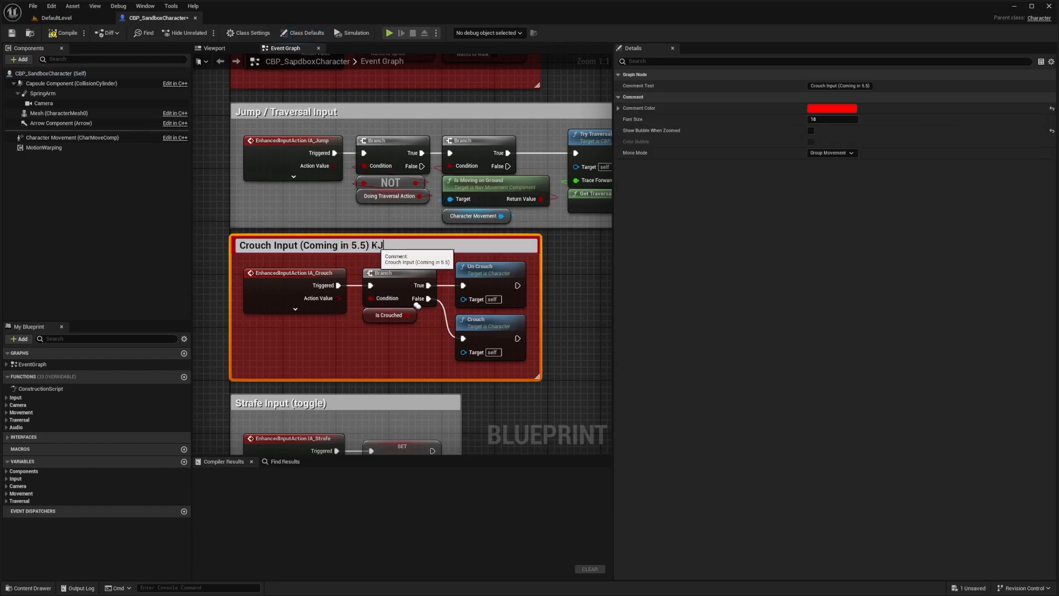
type("eybind: C")
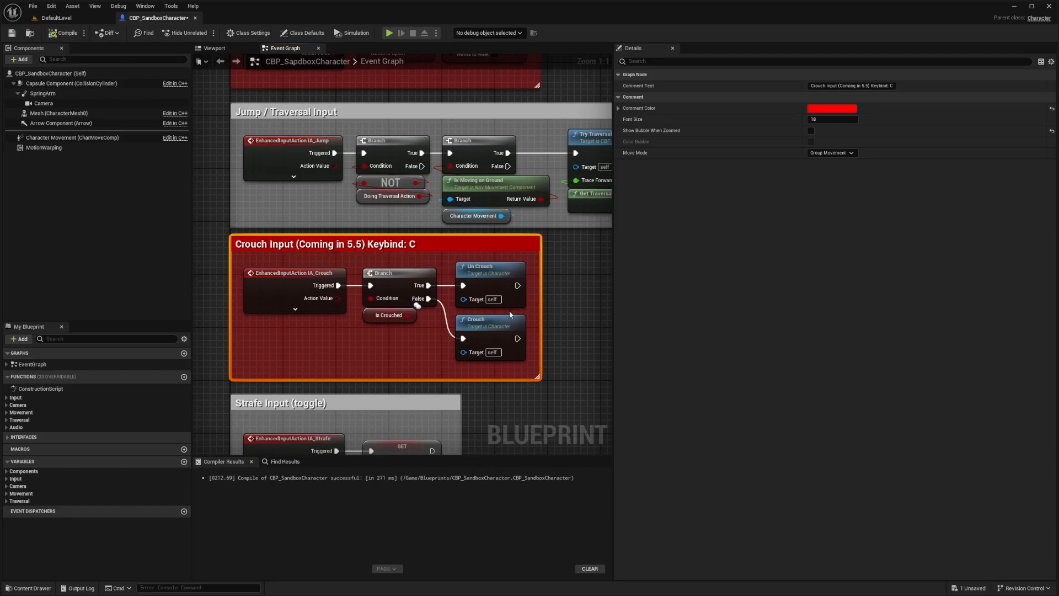
left_click(55, 18)
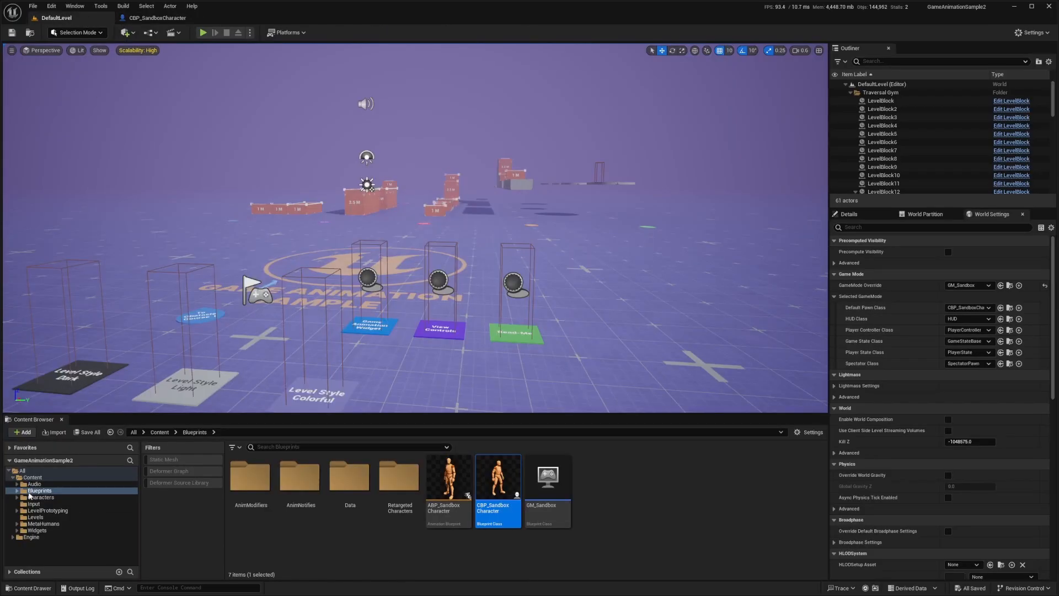
mouse_move(33, 502)
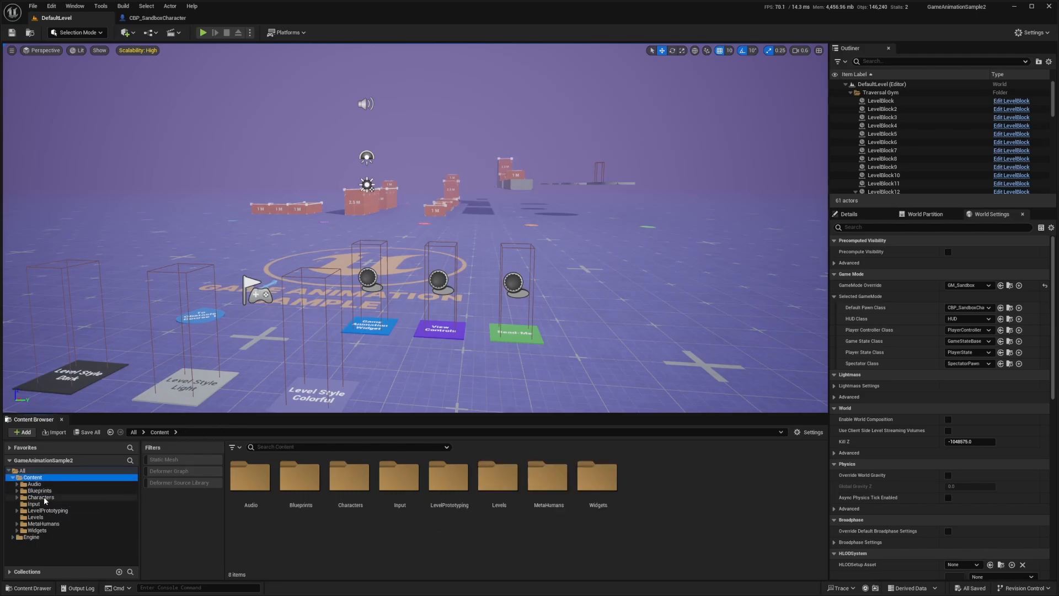
- Create a Crouch folder beside Dense and Sparse in MotionMatchingData > Databases
left_click(53, 530)
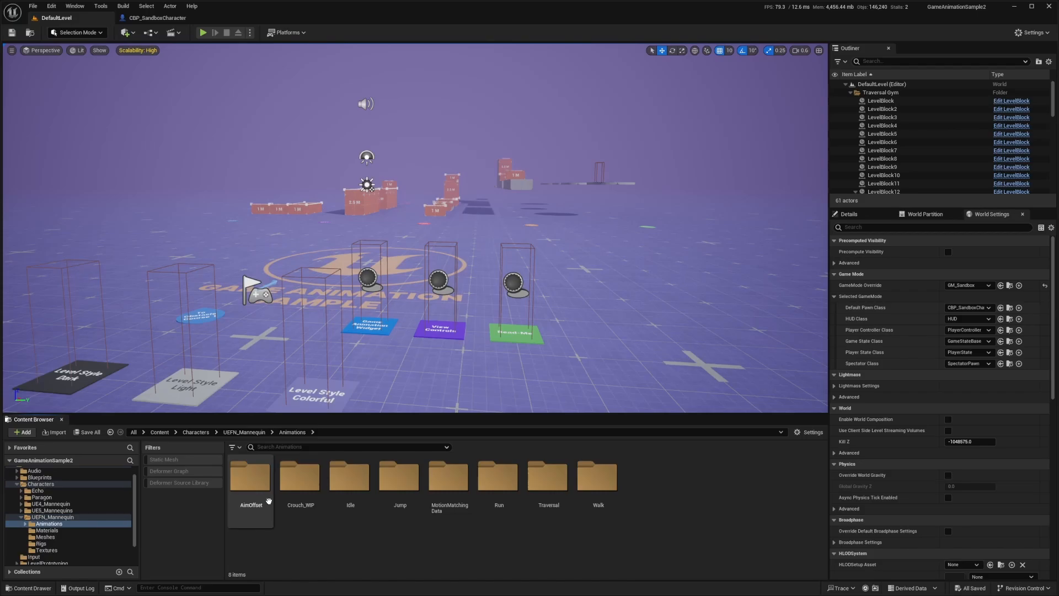
double_click(449, 479)
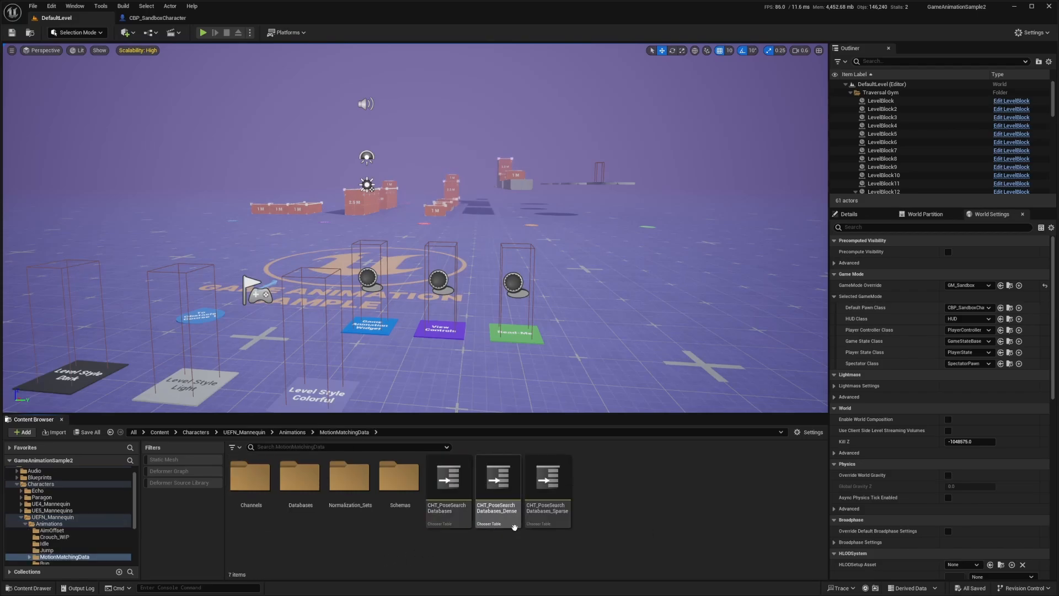
double_click(300, 475)
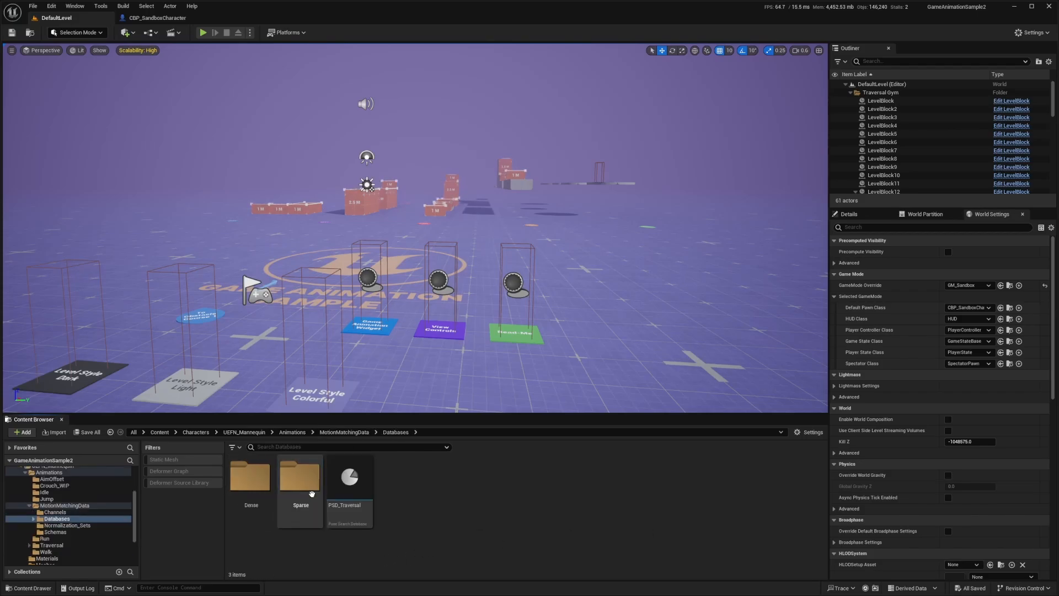
left_click(250, 475)
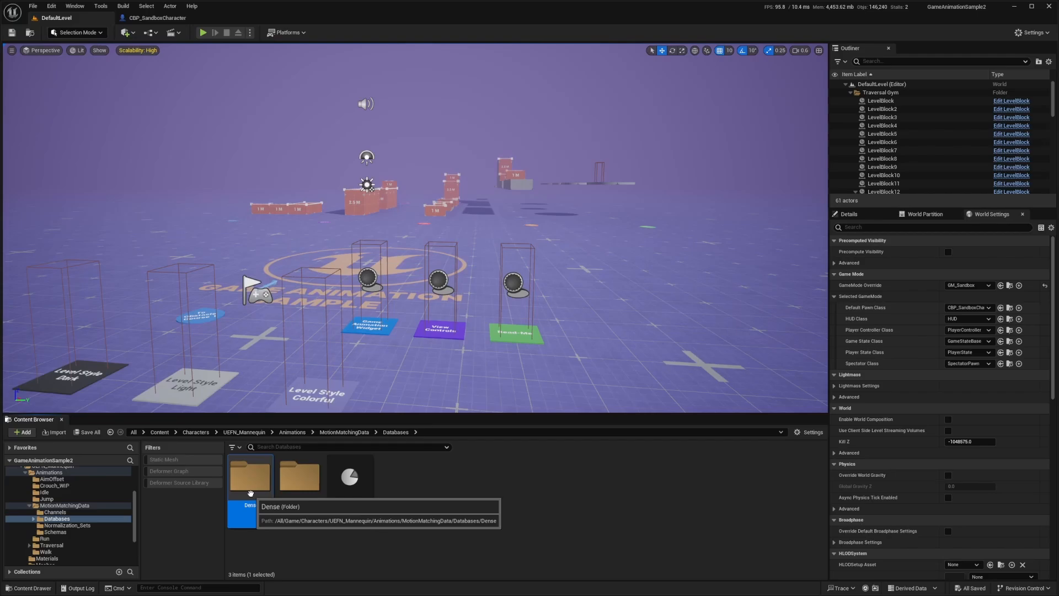
double_click(250, 475)
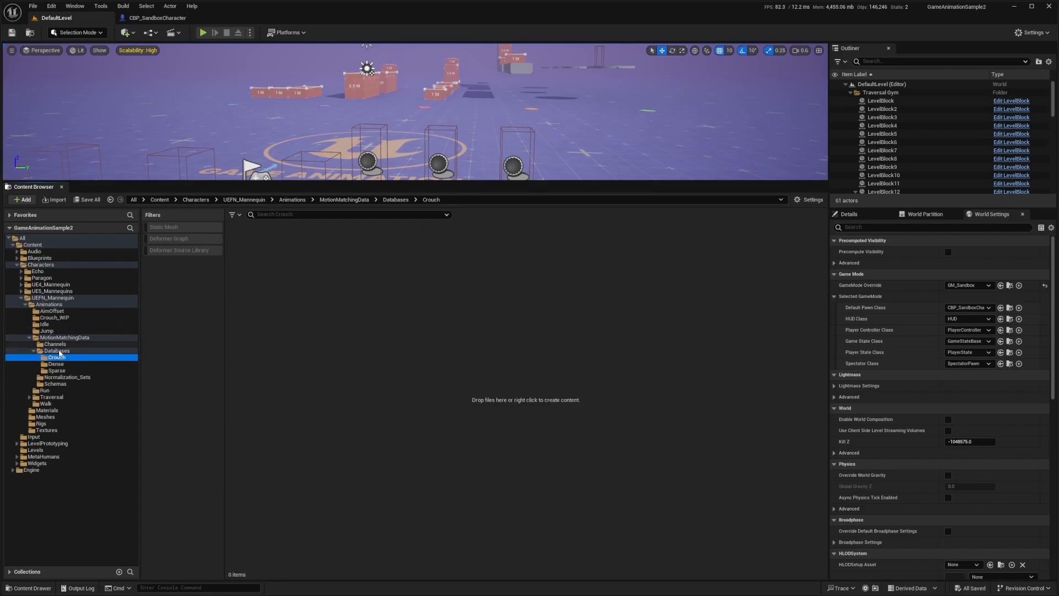
- Copy the Dense Idles, Run Loops, Pivots, Starts and Stops databases into Crouch
left_click(55, 363)
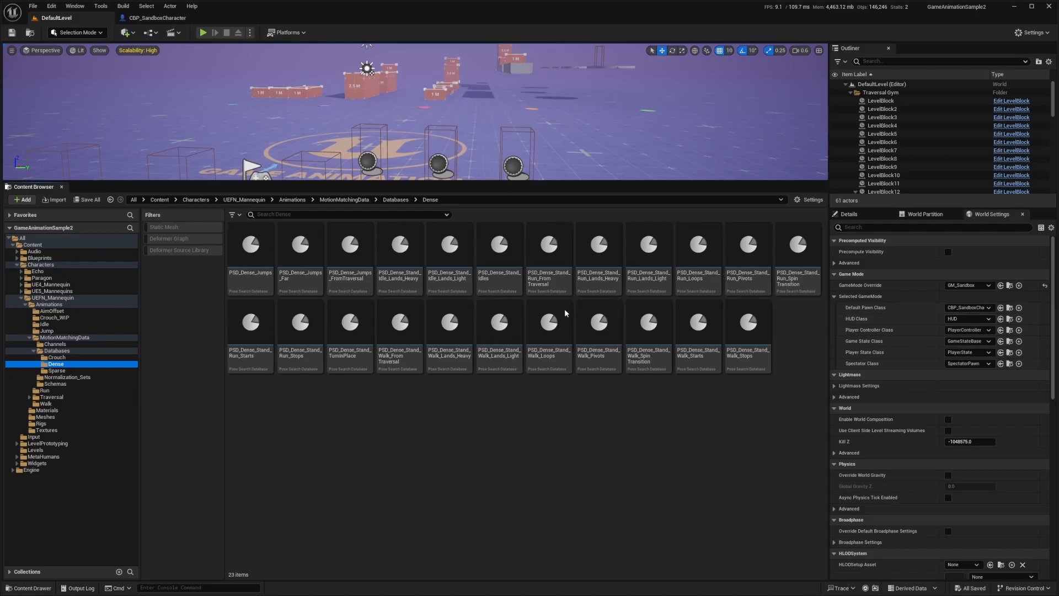
left_click(498, 245)
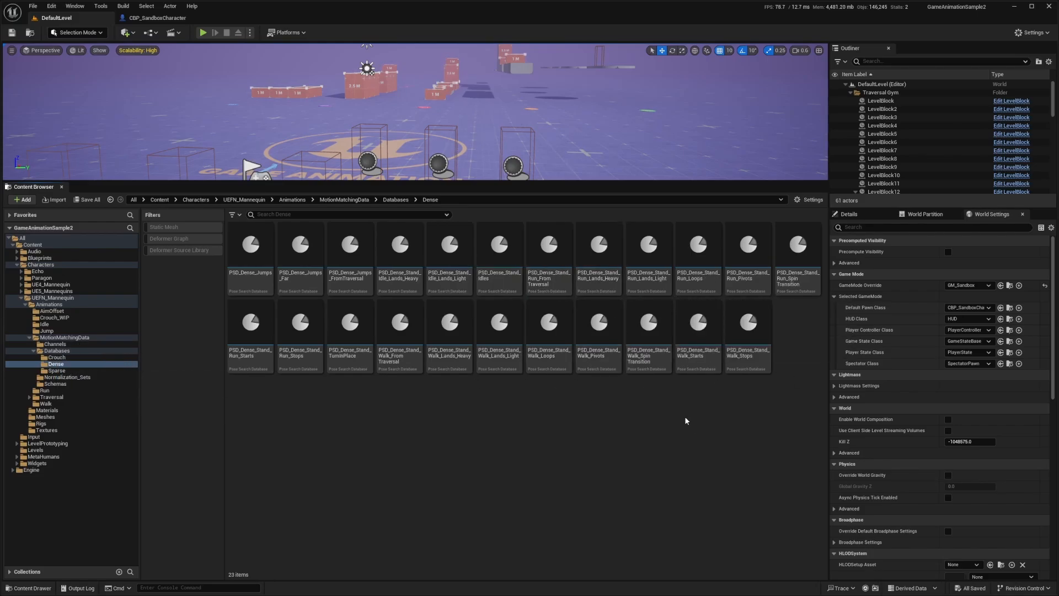
left_click(325, 364)
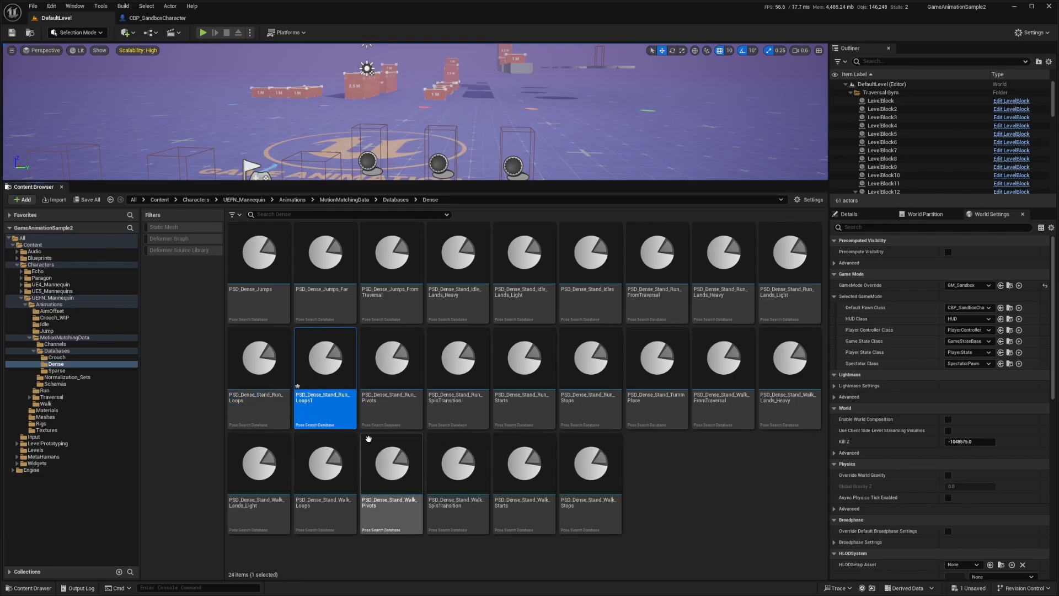
mouse_move(406, 389)
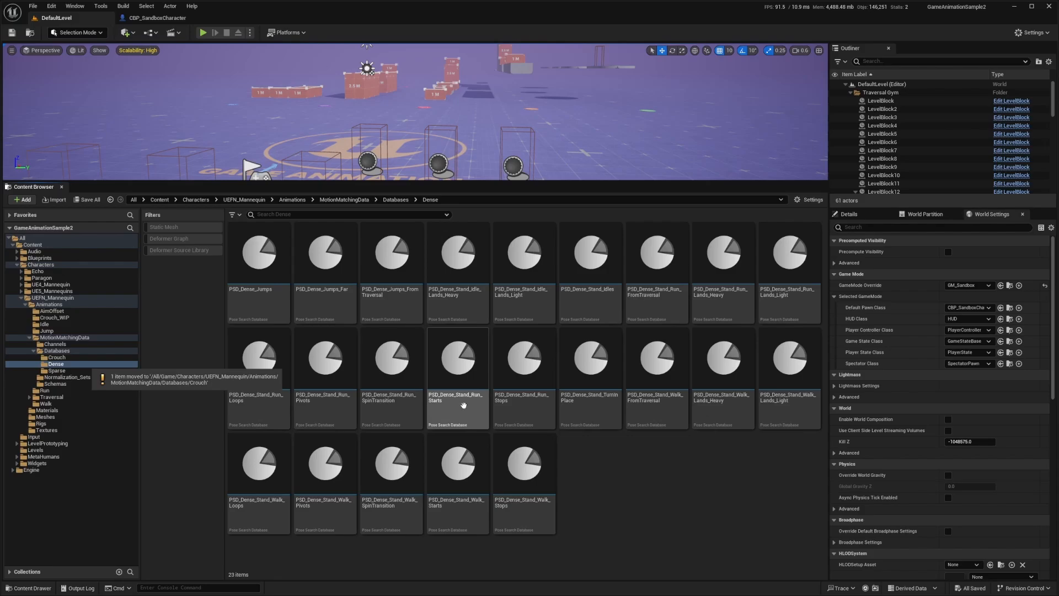
left_click(457, 362)
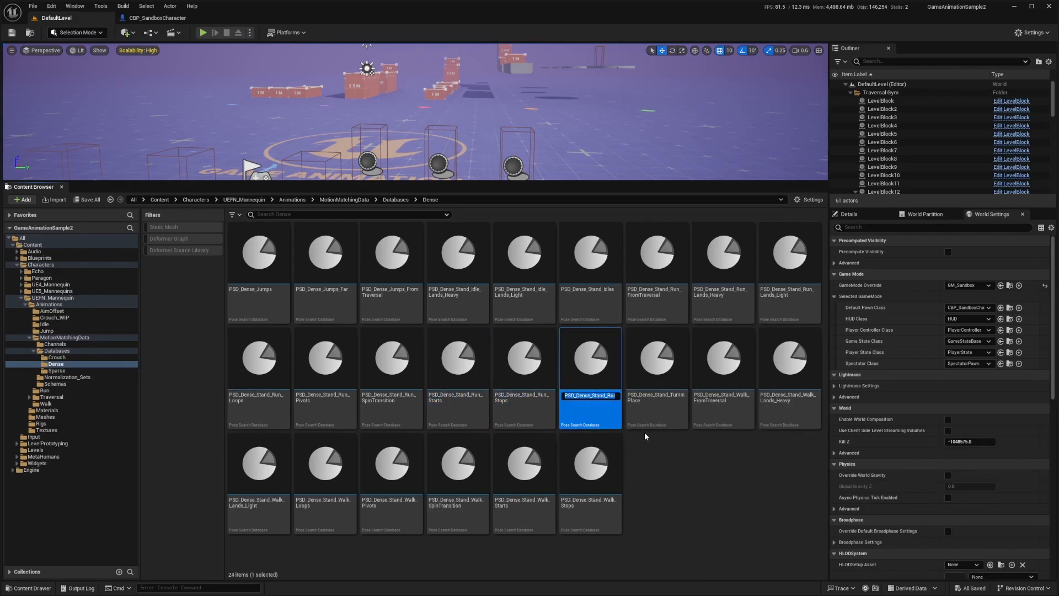
left_click(56, 358)
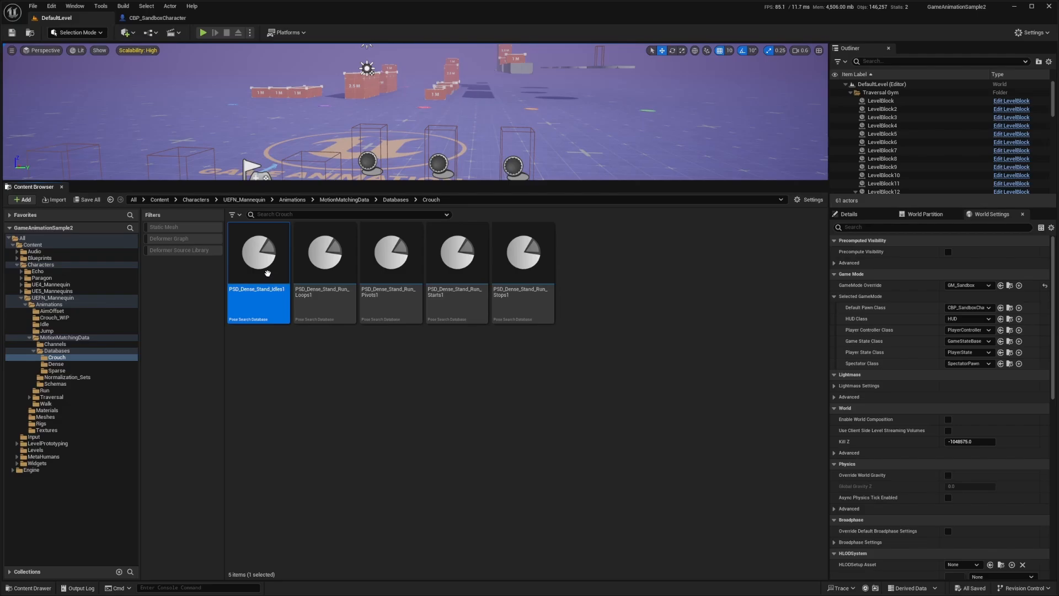
- Rename the copies PSD_Dense_Crouch_Idles, _Run_Loops, _Pivots, _Starts and _Stops
double_click(256, 289)
type("Crouch")
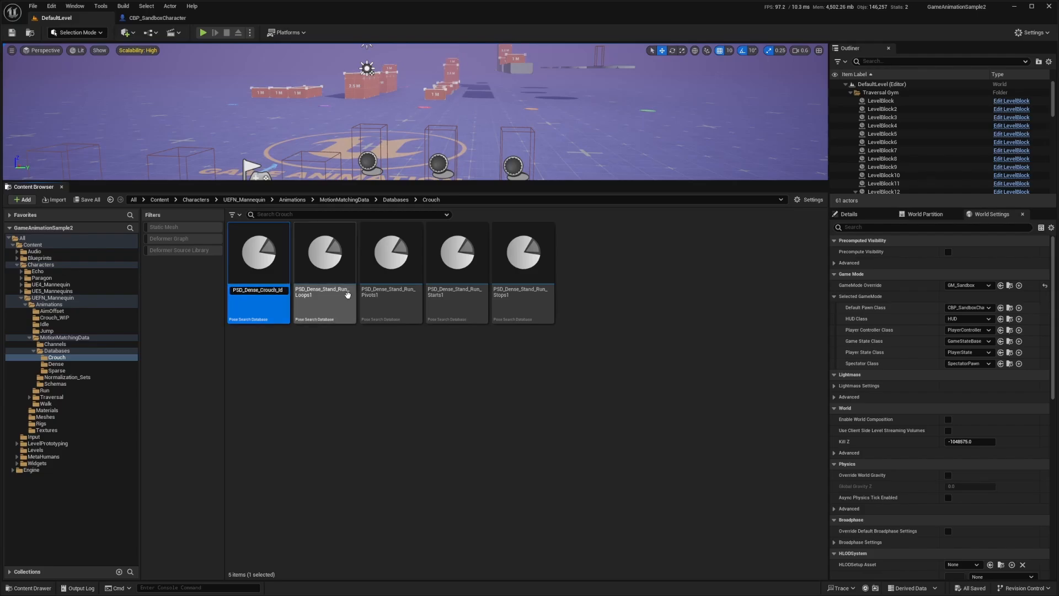
left_click(457, 253)
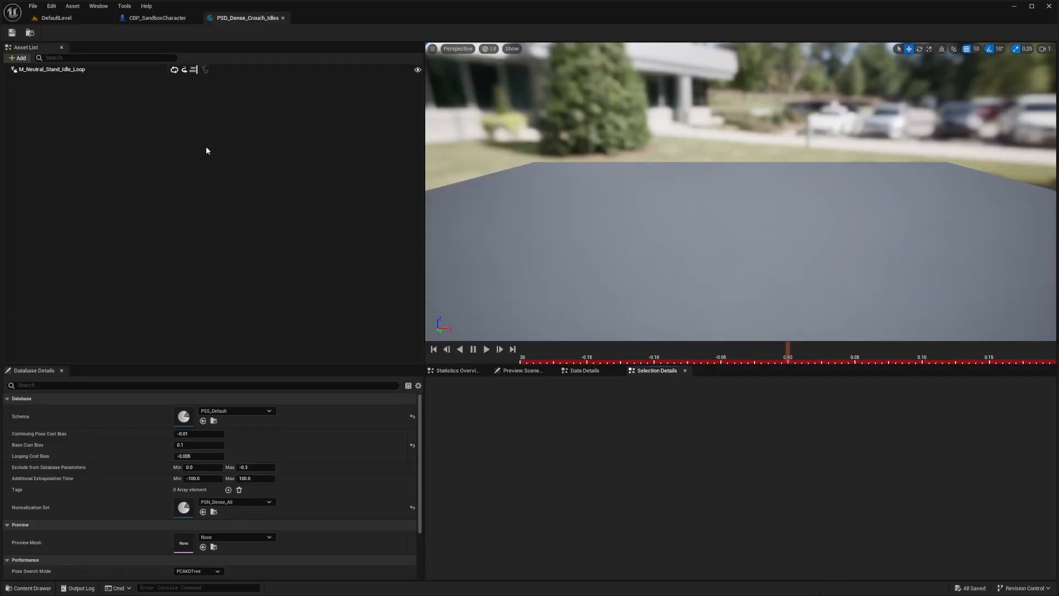
left_click(52, 69)
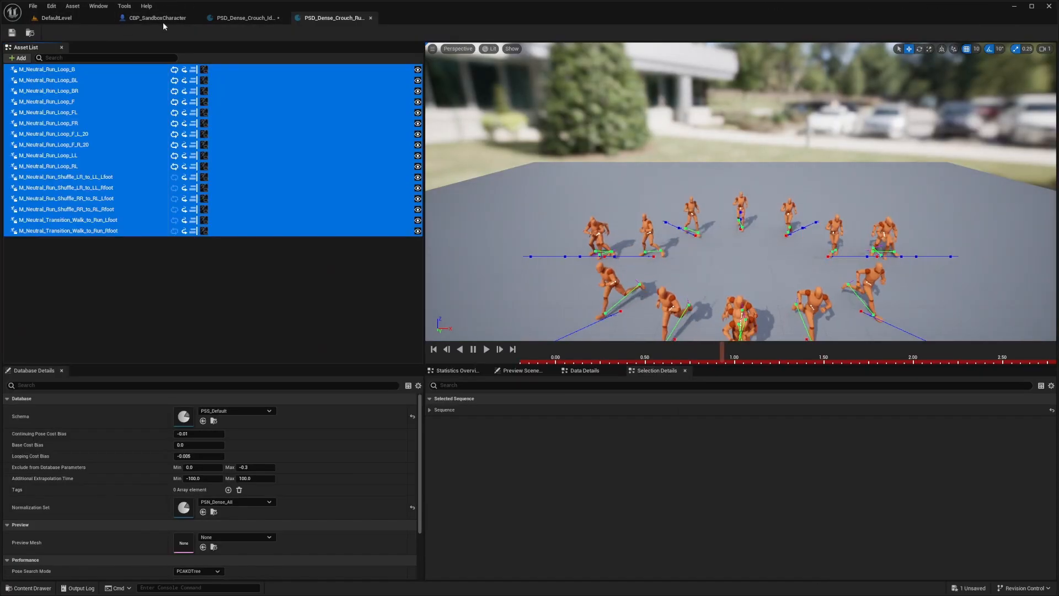
left_click(421, 17)
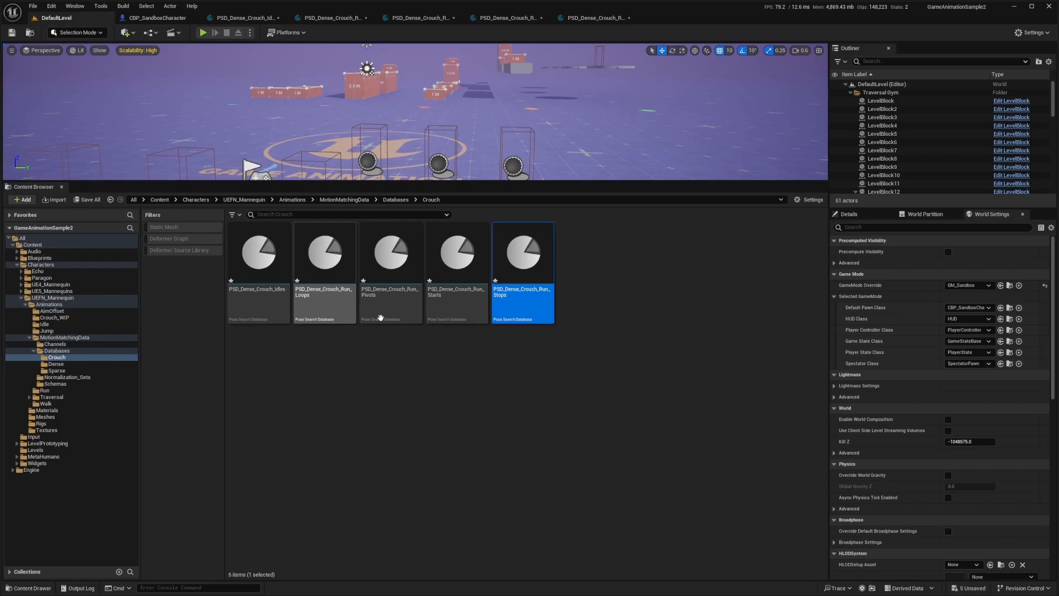
left_click(86, 199)
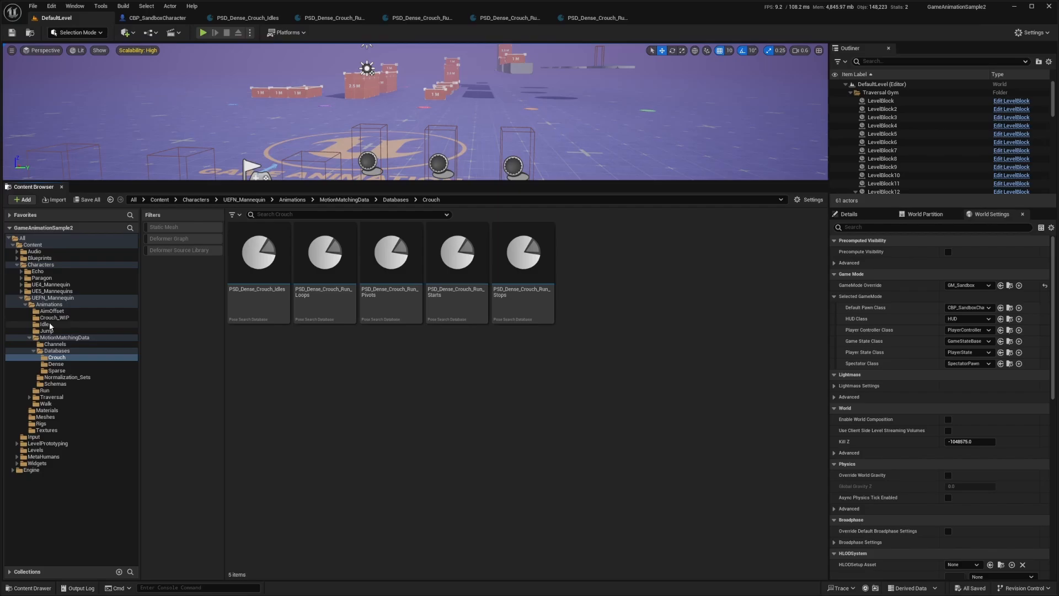
- Browse the Idle folder's crouch idle breaks, then list the UEFN_Mannequin Animations subfolders
left_click(42, 324)
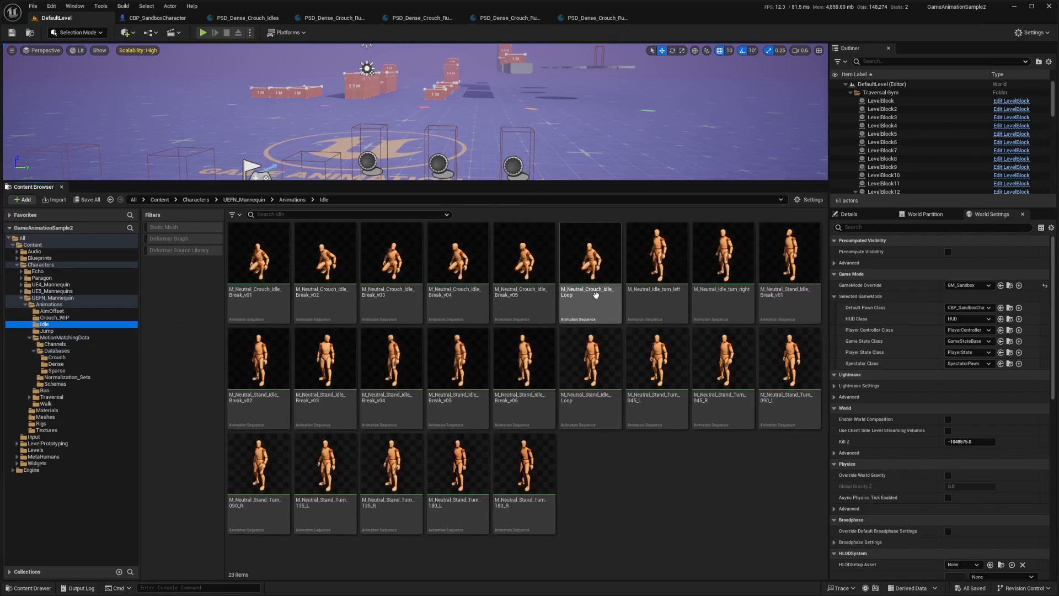
left_click(258, 260)
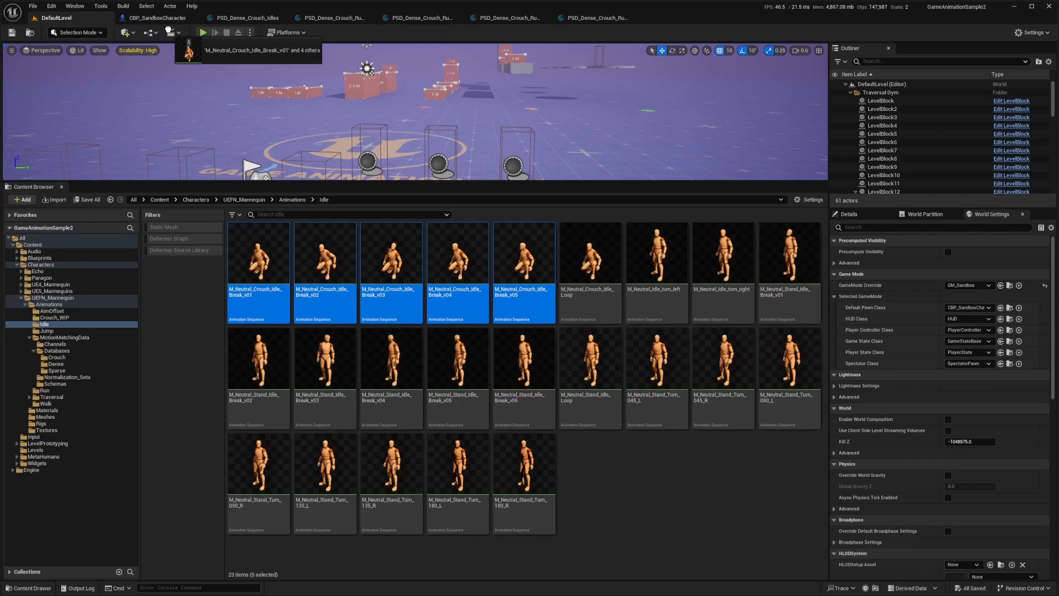
left_click(245, 17)
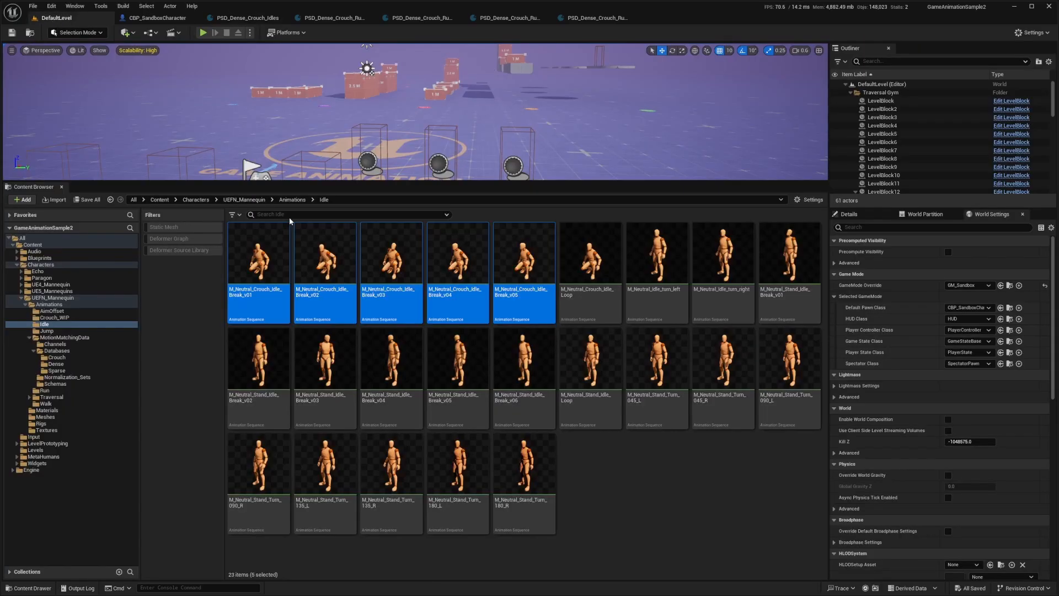
left_click(292, 199)
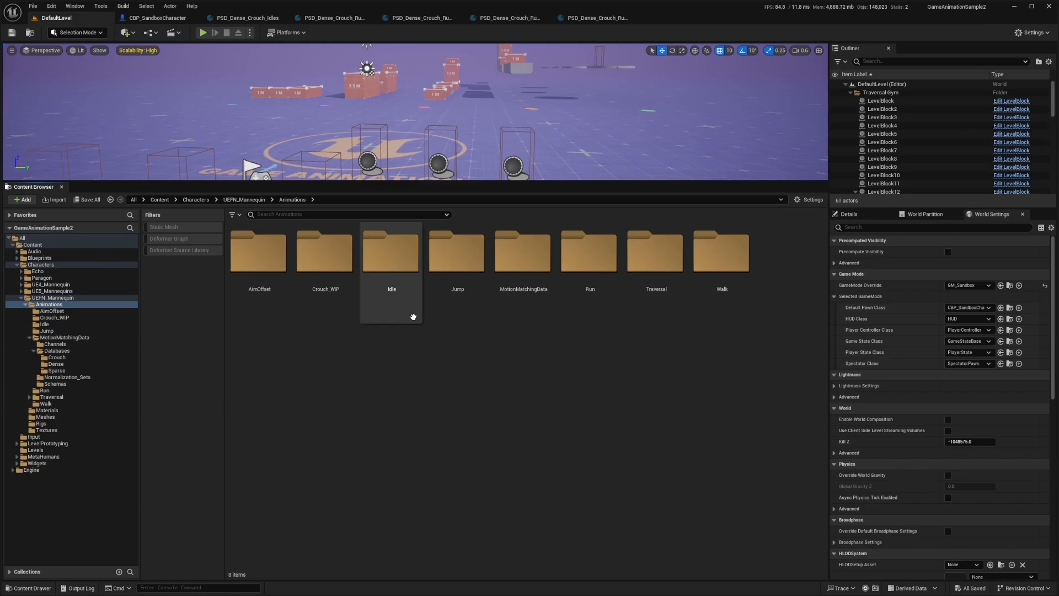
- Open Crouch_WIP and select its twelve M_Neutral_Crouch_Loop sequences using a 'loop' filter
double_click(325, 253)
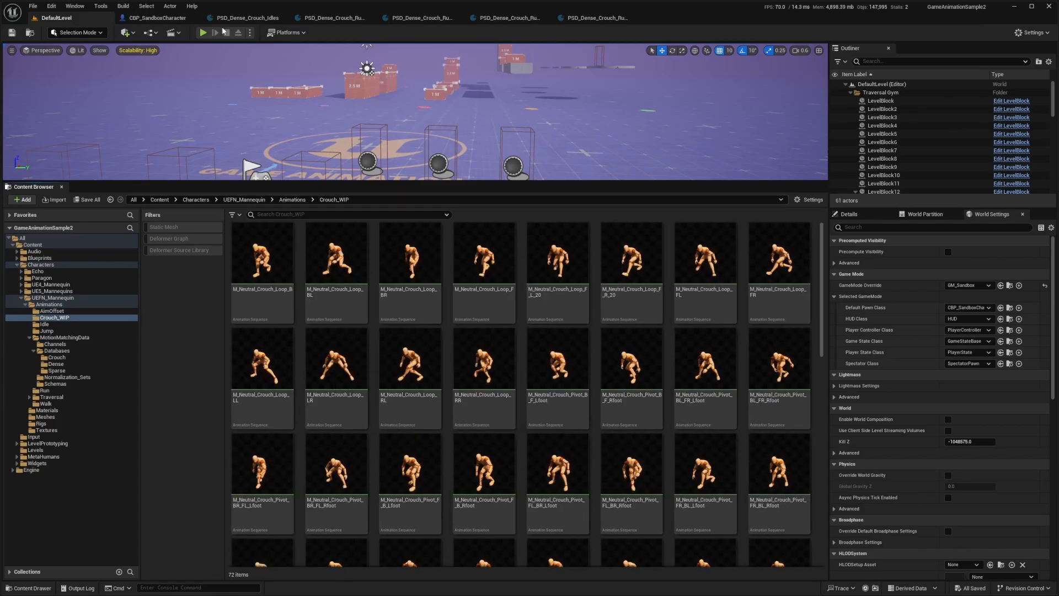
mouse_move(332, 18)
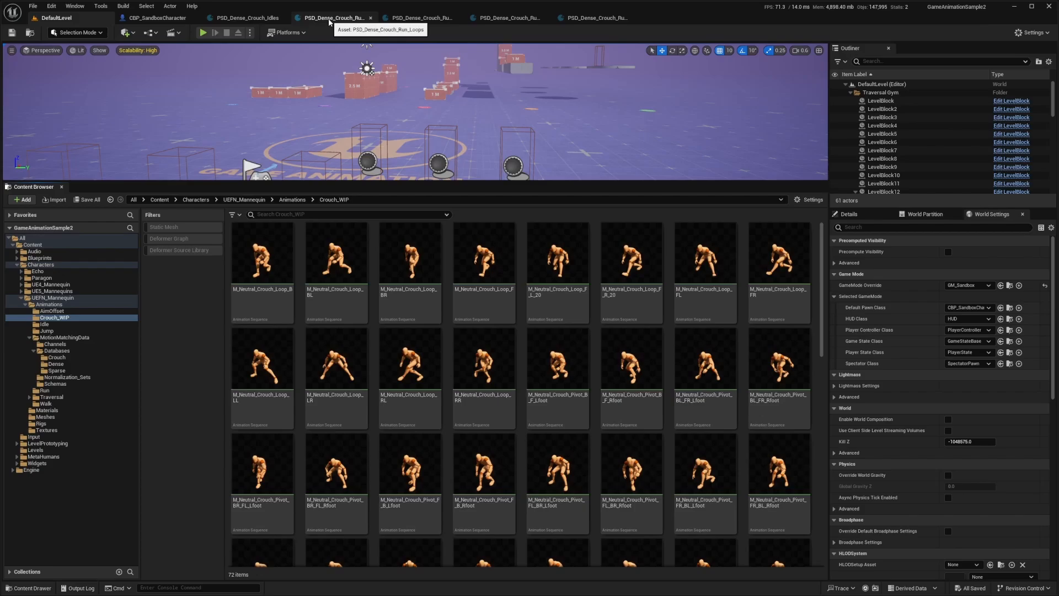
left_click(331, 214)
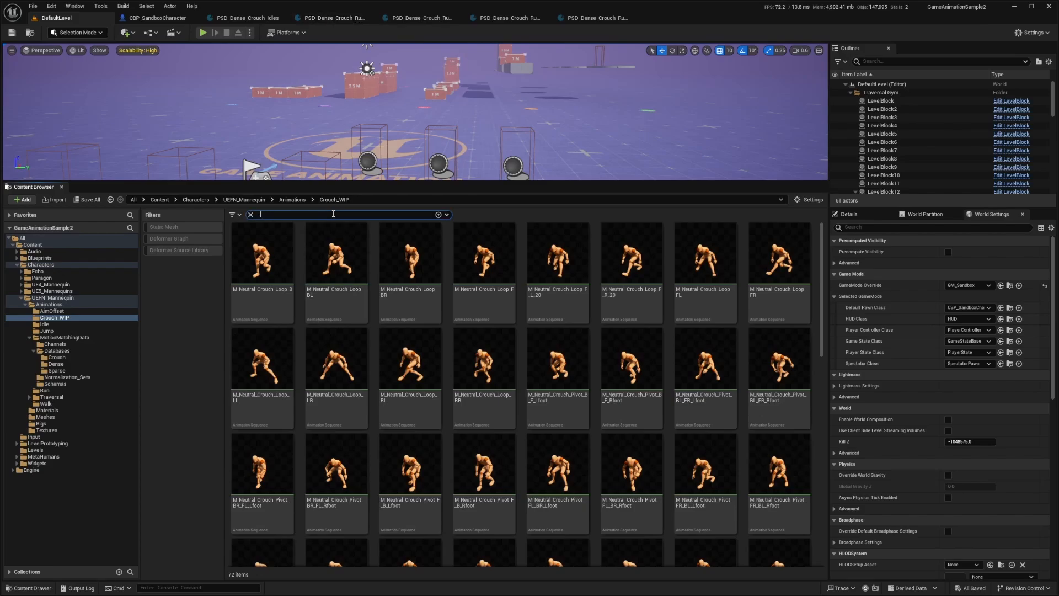
type("loop")
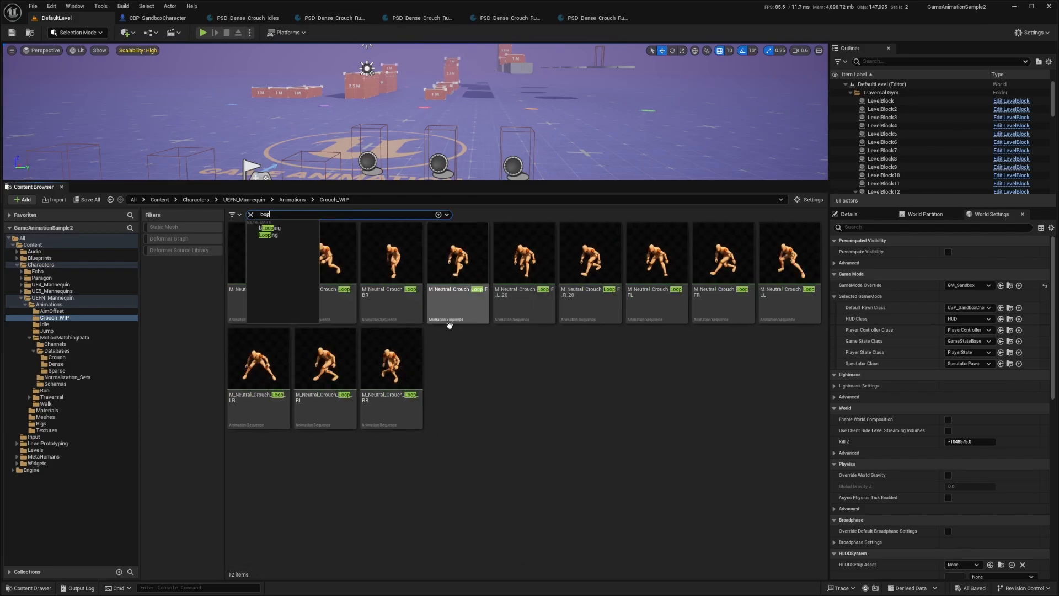
key("ctrl+a")
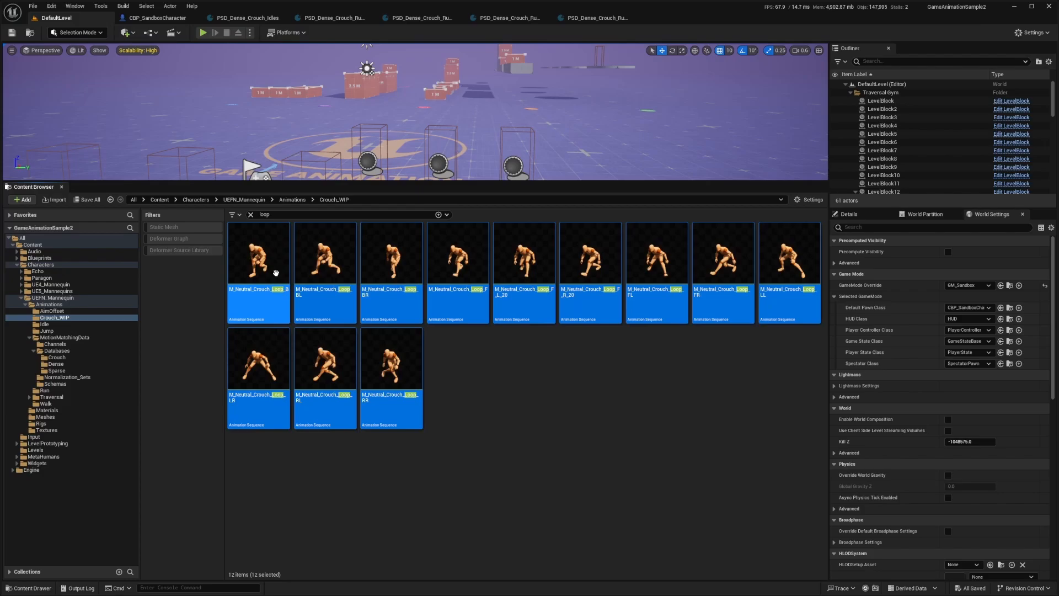
left_click(332, 17)
type("p")
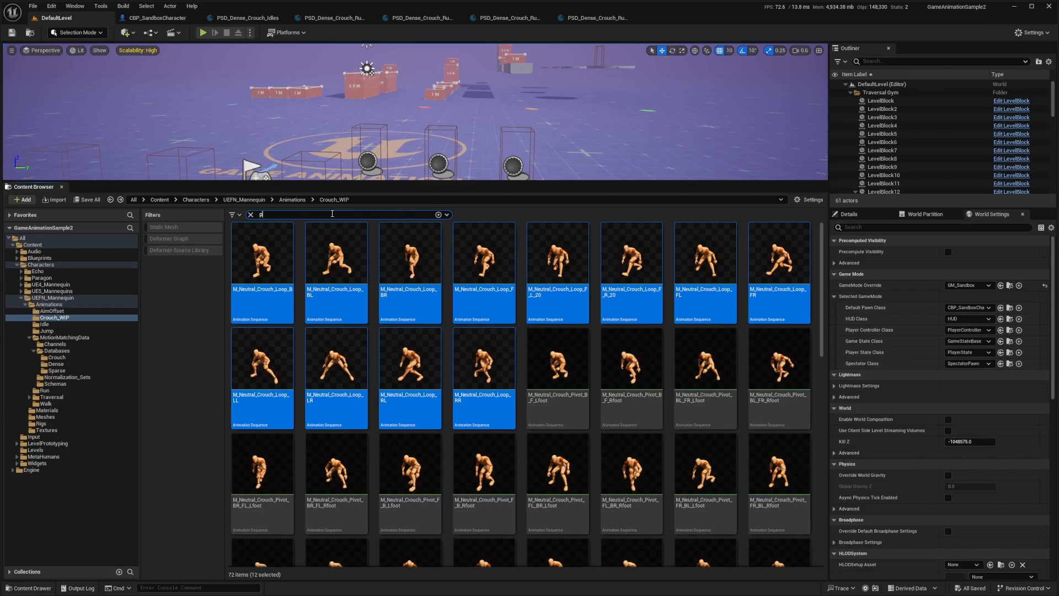
- Filter Crouch_WIP by pivot, start and stop and add each set to its crouch database
type("ivot")
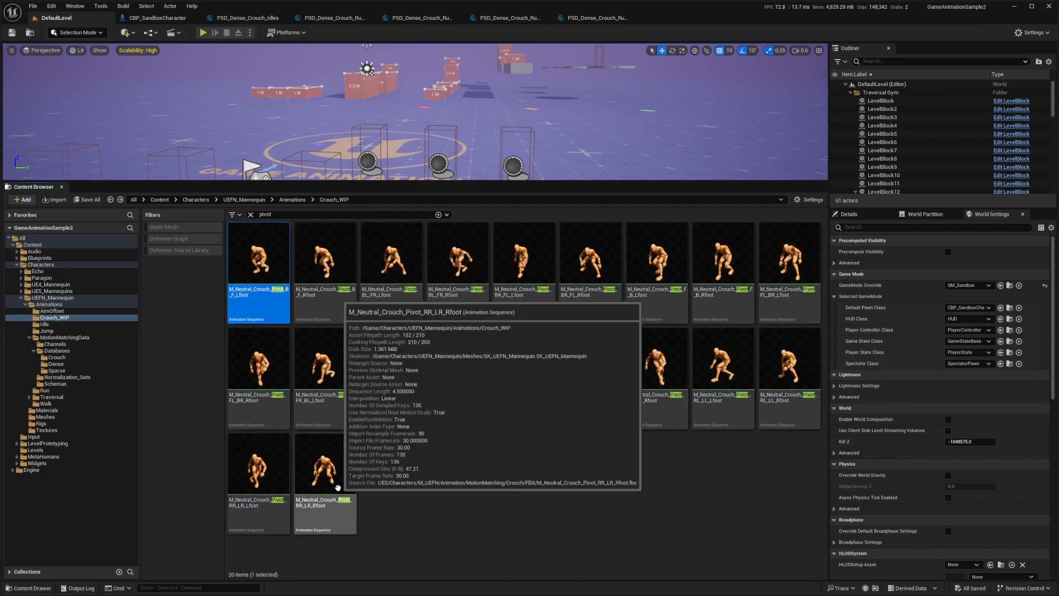
key("ctrl+a")
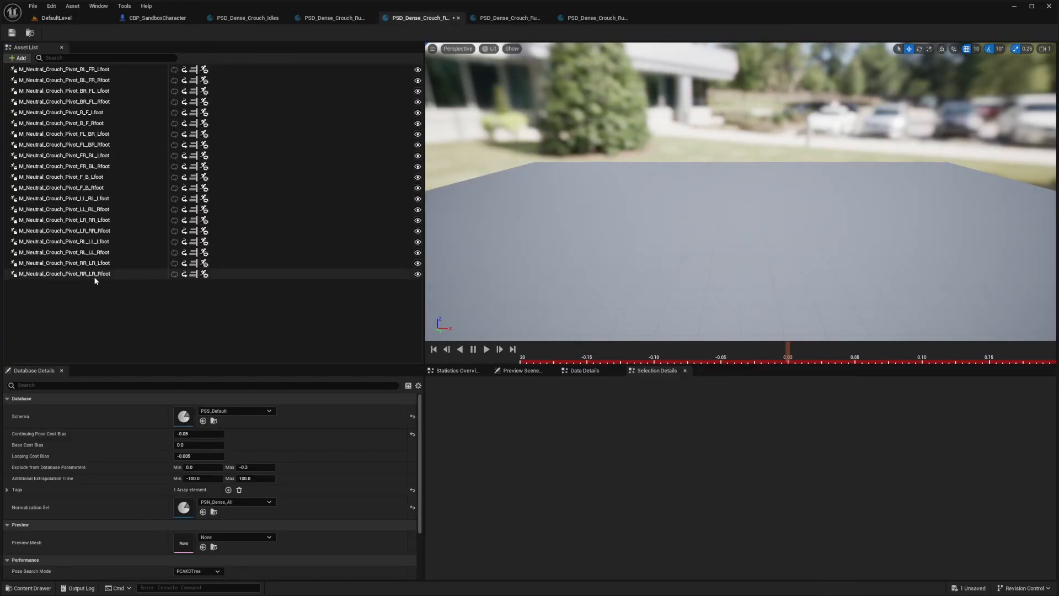
left_click(56, 18)
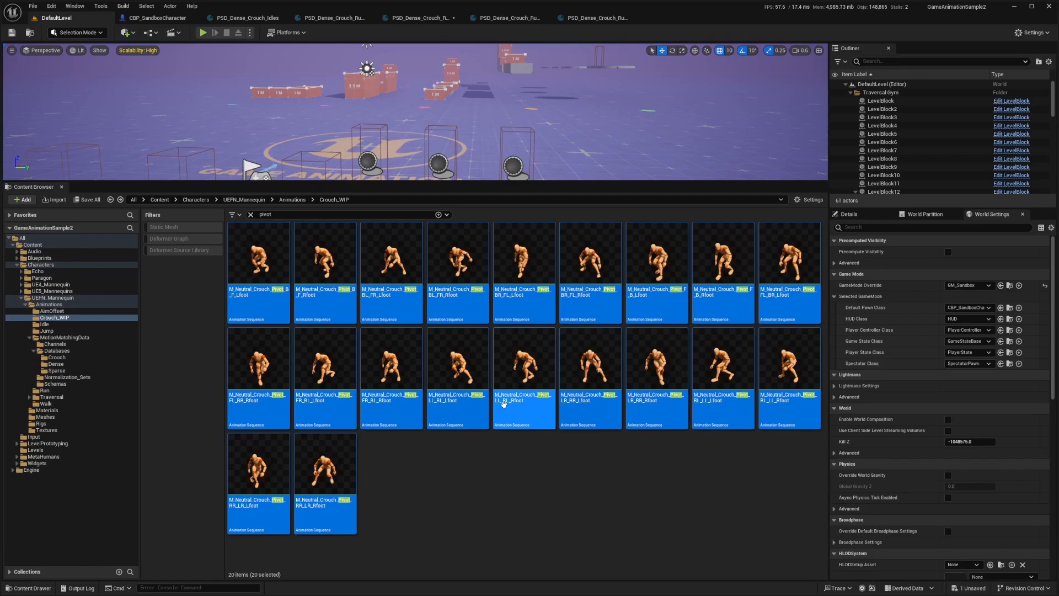
left_click(337, 214)
type("start")
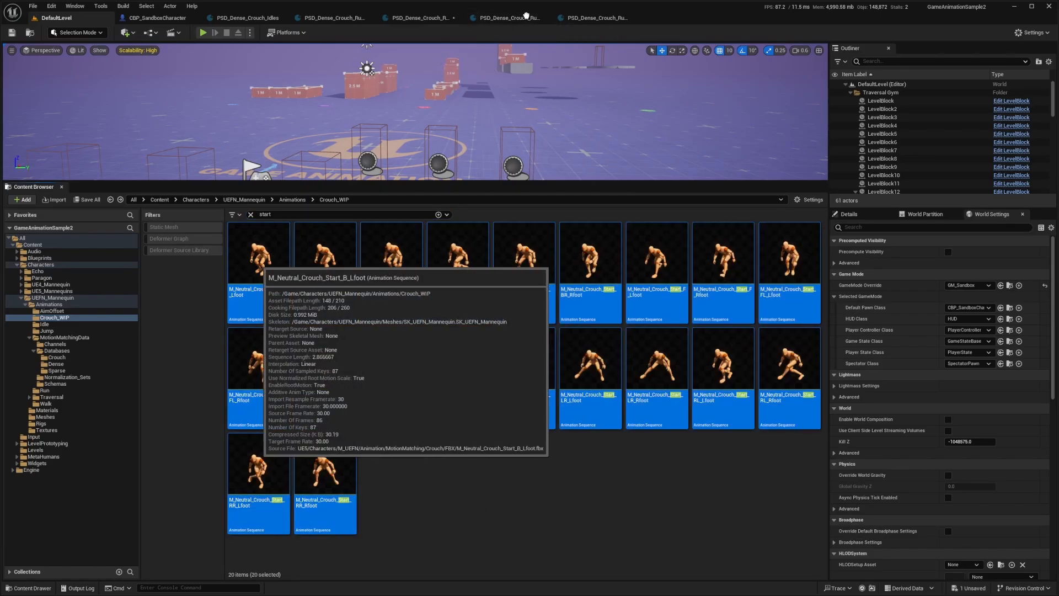
mouse_move(362, 217)
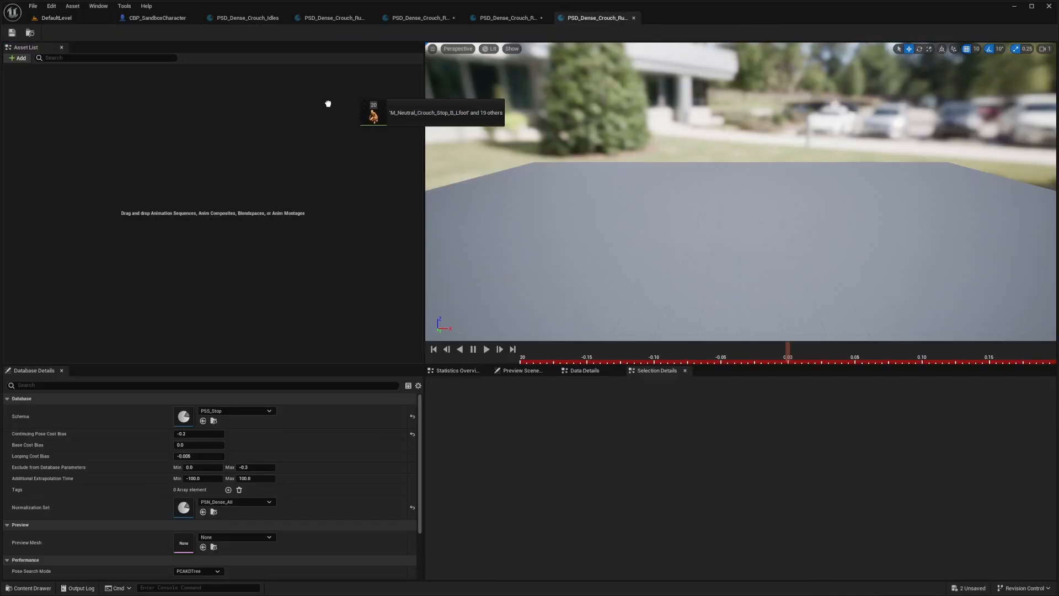
left_click(331, 18)
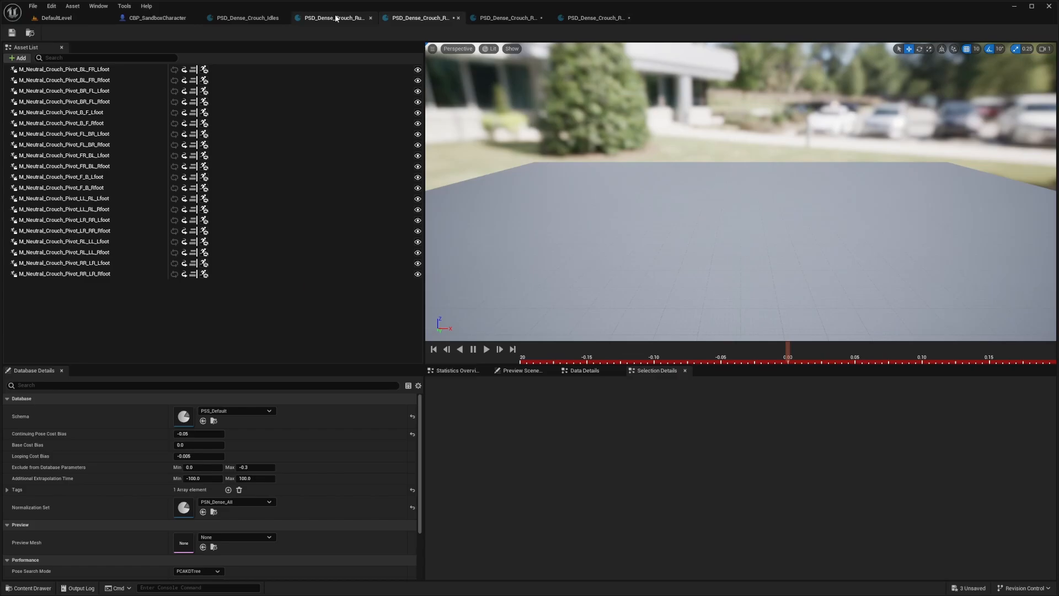
left_click(58, 17)
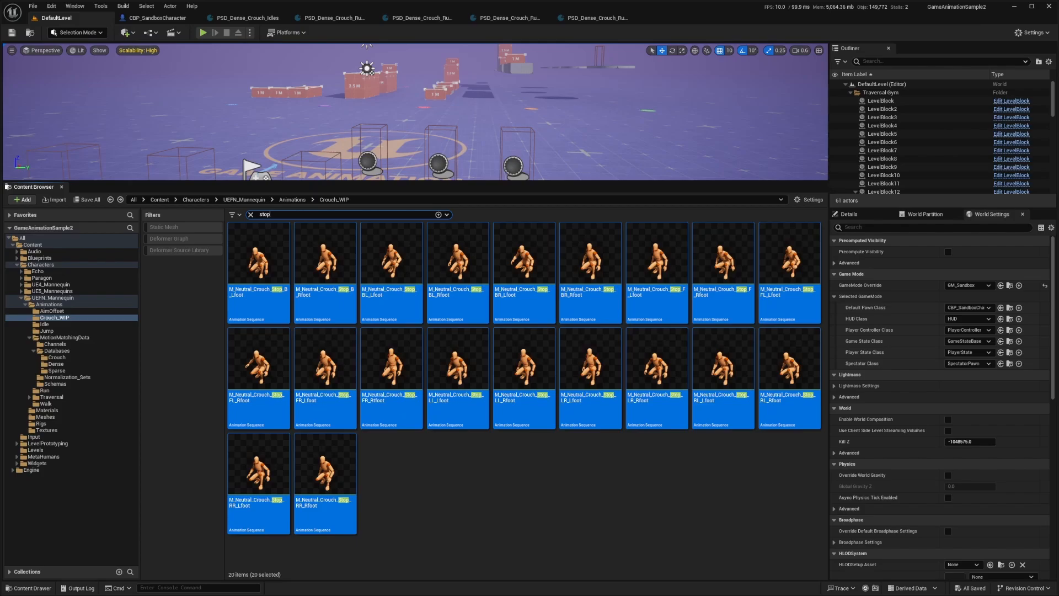
mouse_move(197, 311)
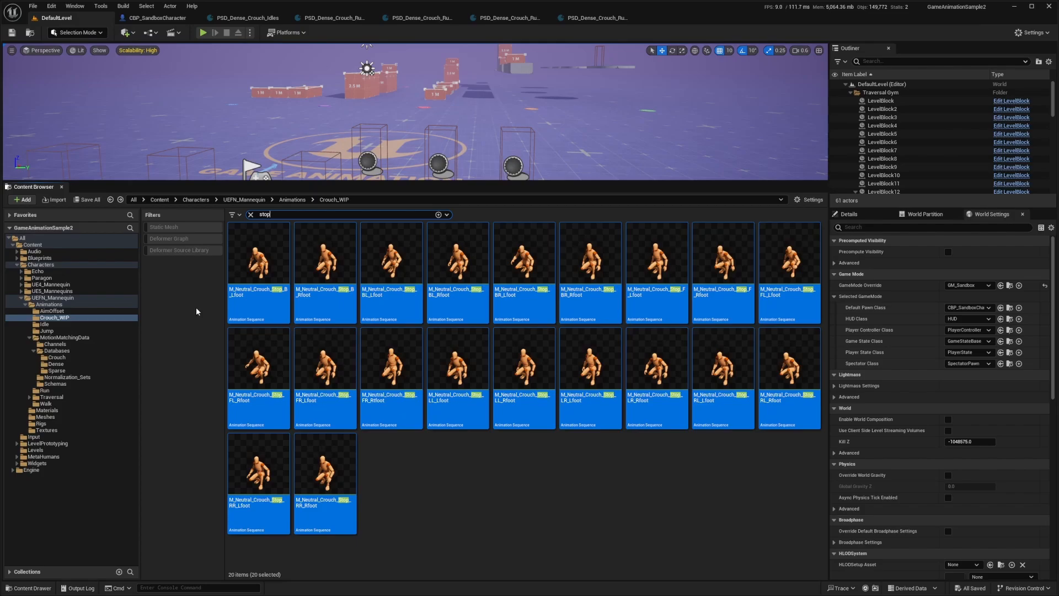
mouse_move(139, 311)
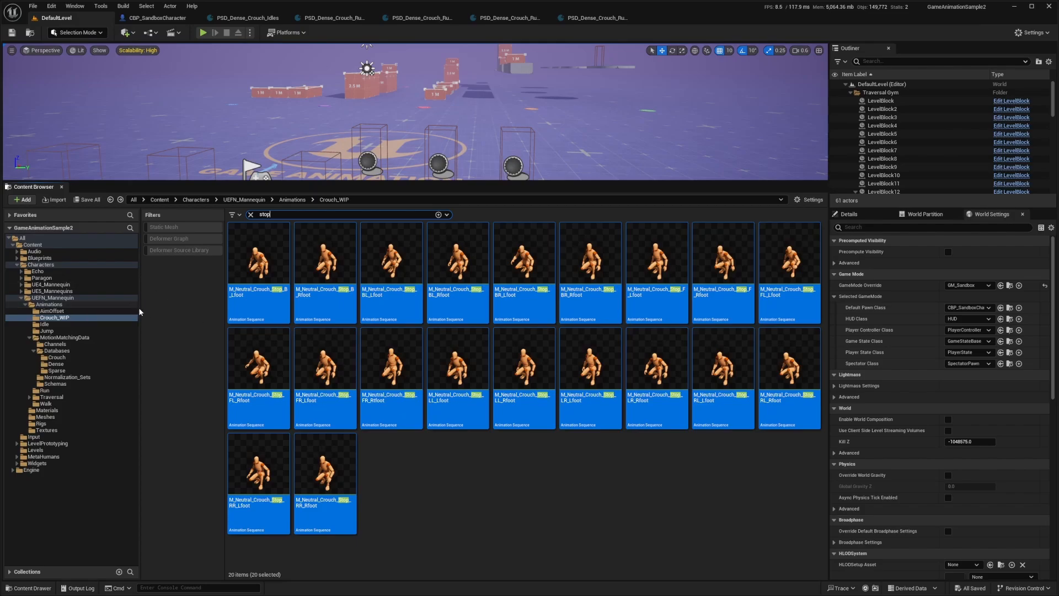
- Clear the name filter and open CHT_PoseSearchDatabases_Dense from MotionMatchingData
left_click(53, 298)
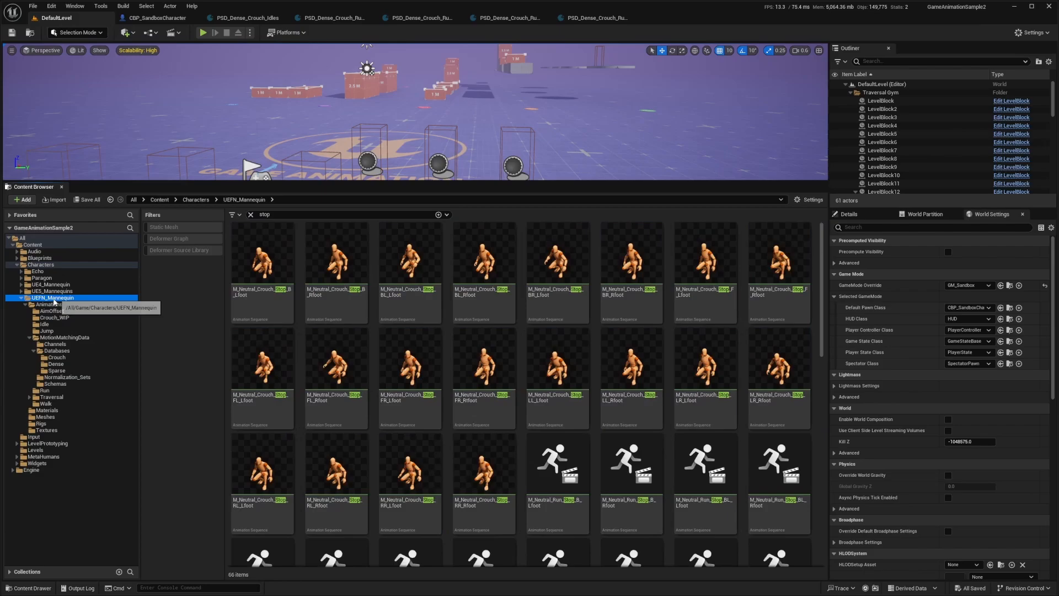
left_click(250, 214)
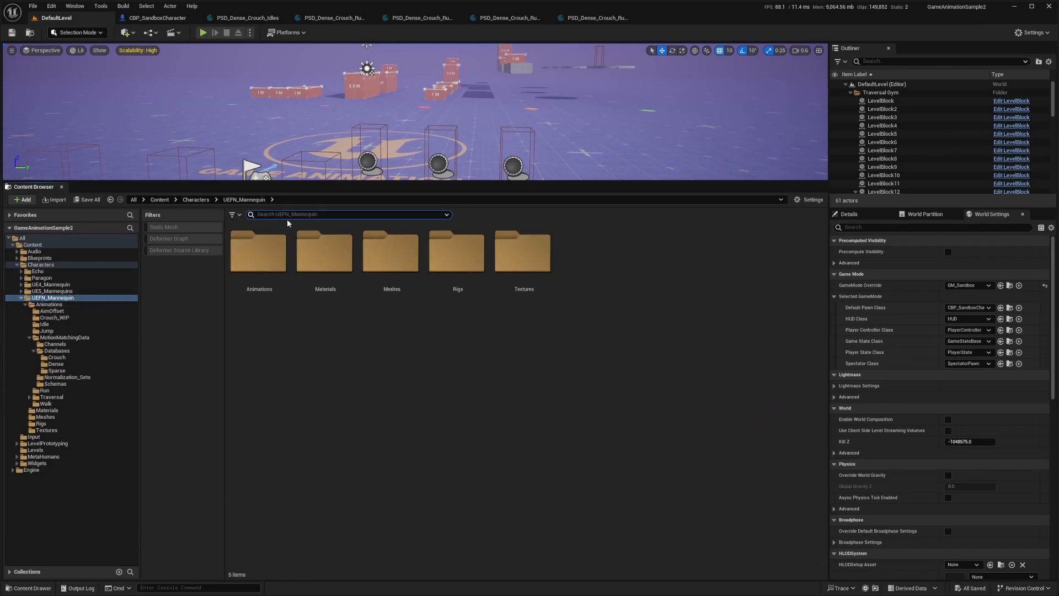
left_click(49, 304)
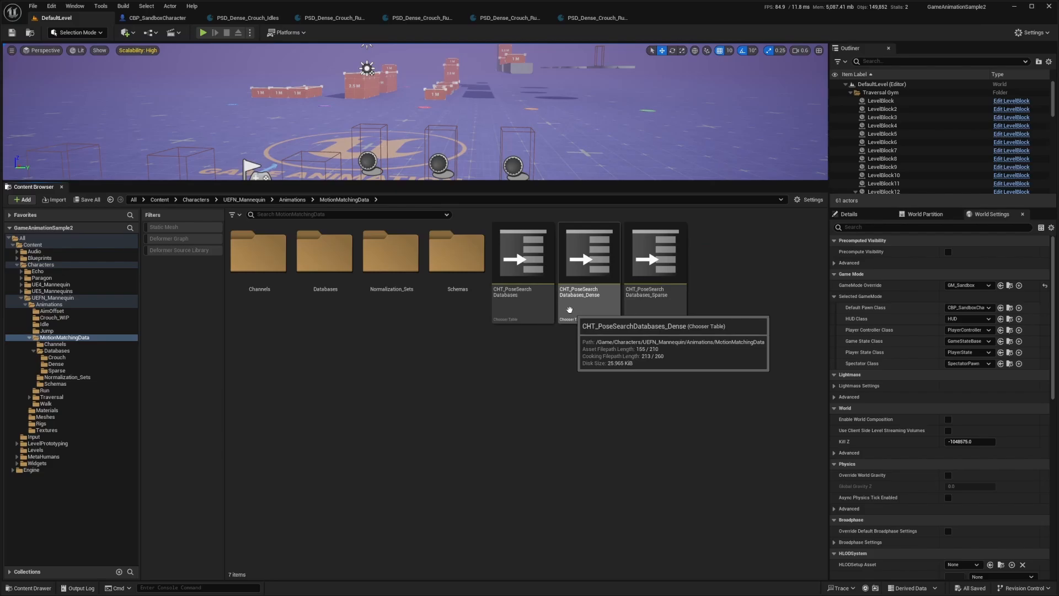
mouse_move(593, 294)
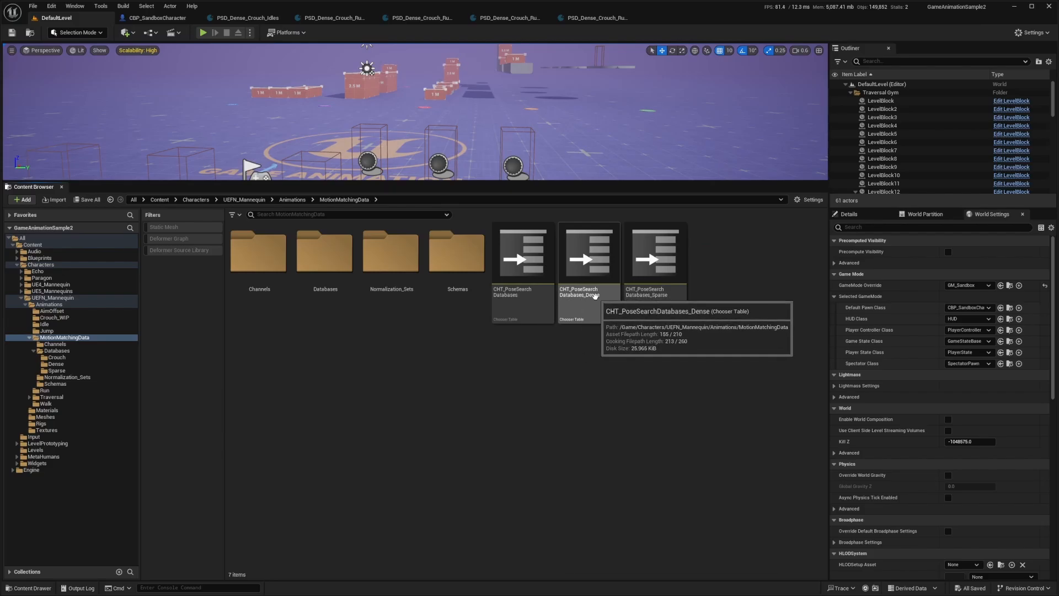
double_click(588, 253)
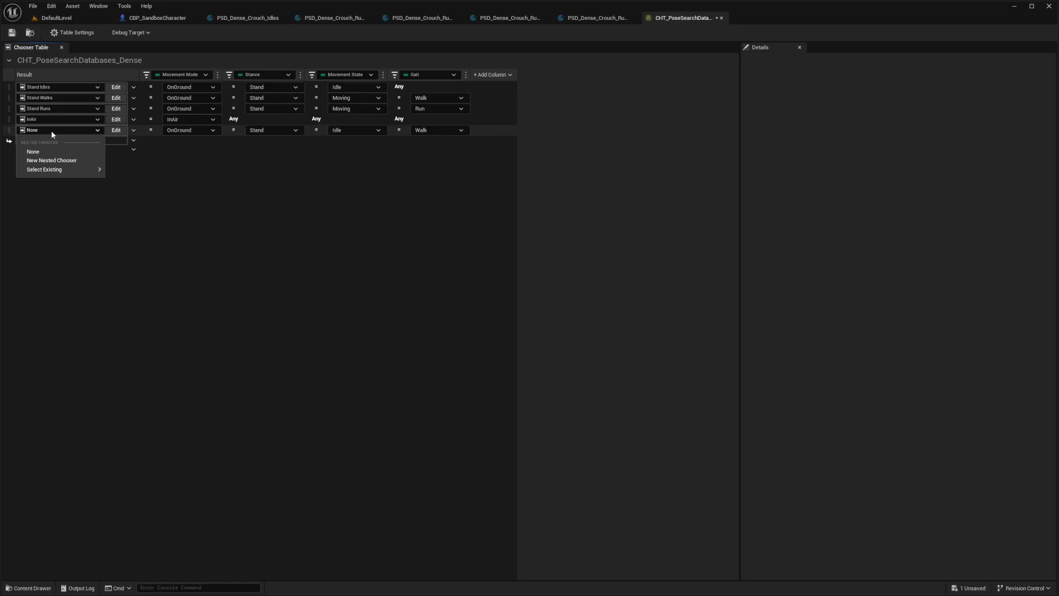
- Give the empty row a new nested chooser named Crouch Idle and add another nested chooser row
left_click(51, 160)
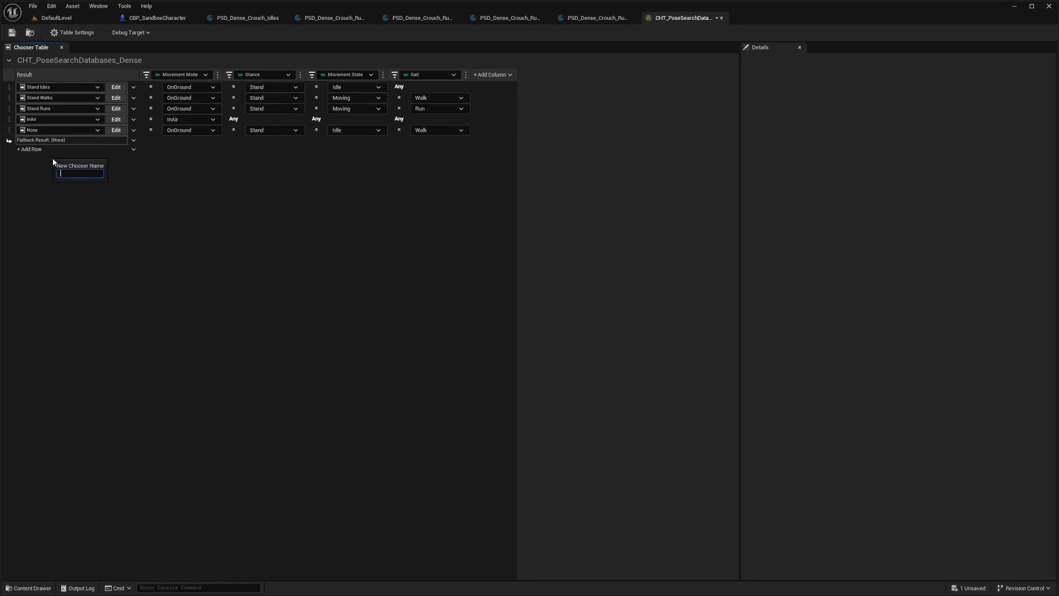
type("Crouch Idle")
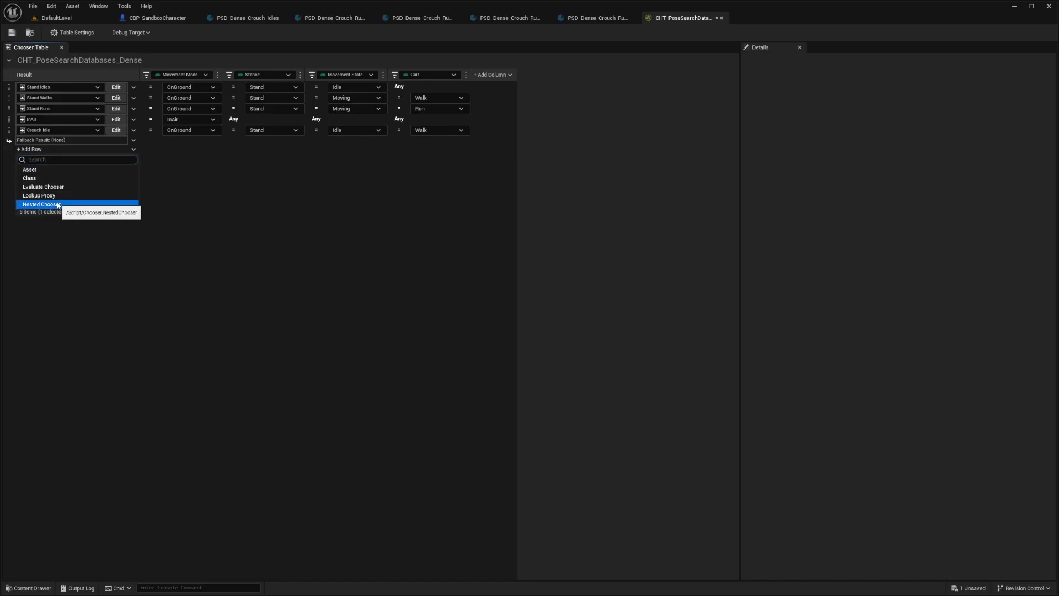
left_click(41, 204)
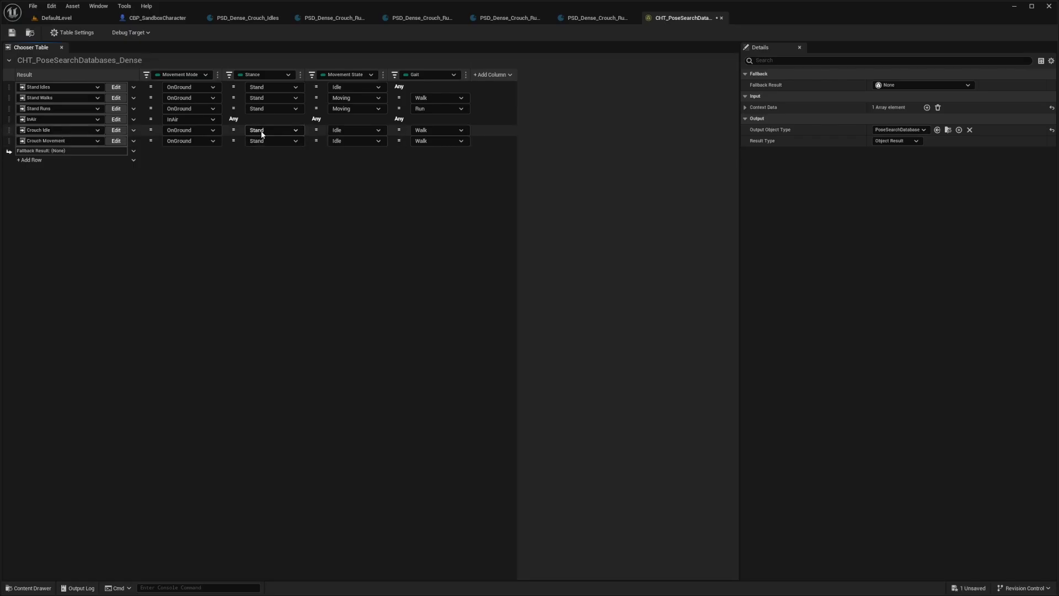
mouse_move(268, 135)
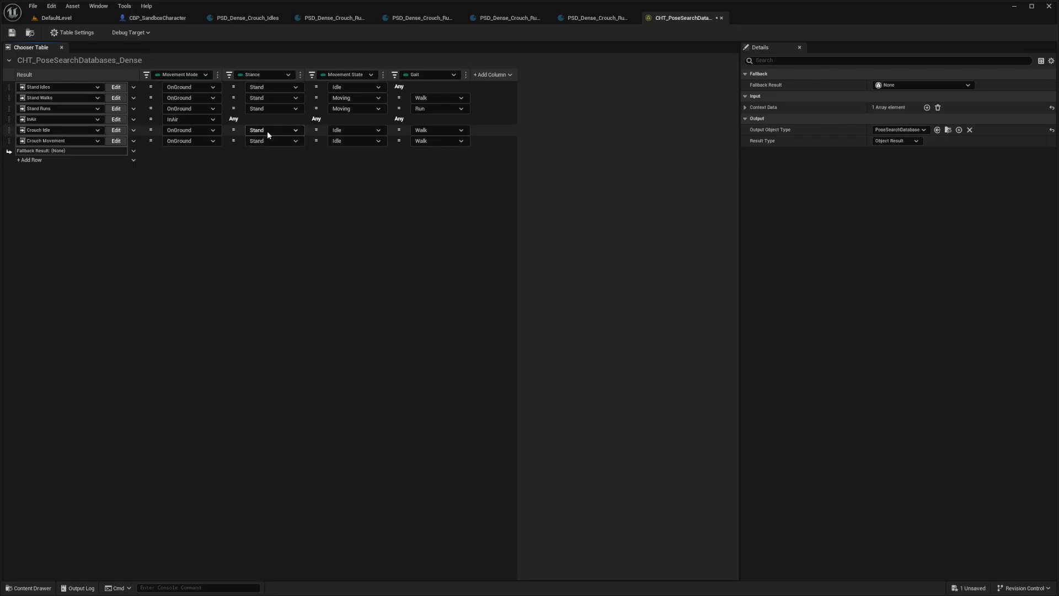
- Require Crouch stance on both crouch rows, set Crouch Movement to Moving, and open Crouch Idle
left_click(273, 129)
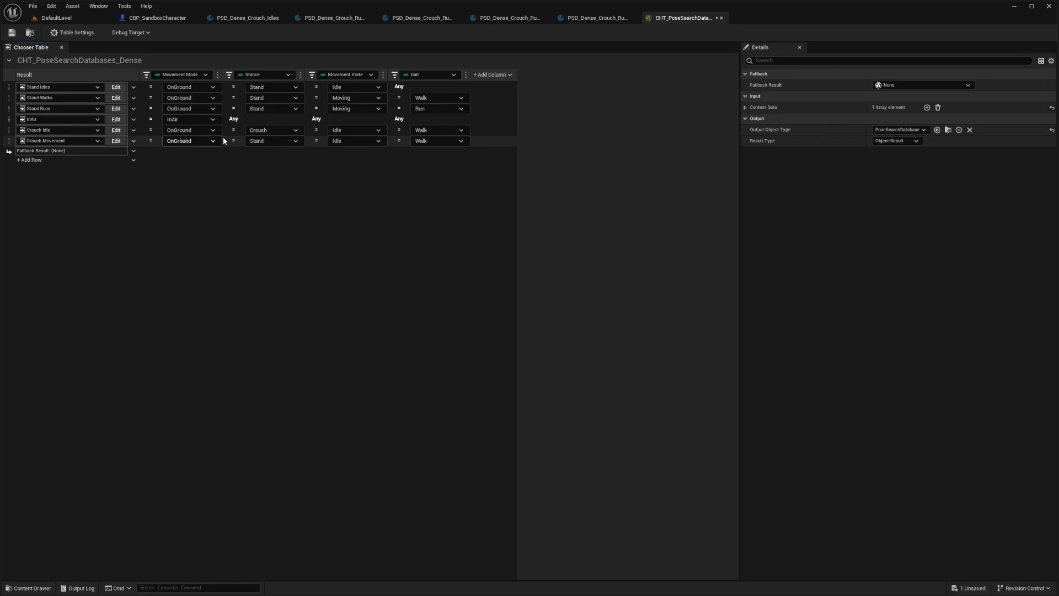
left_click(274, 141)
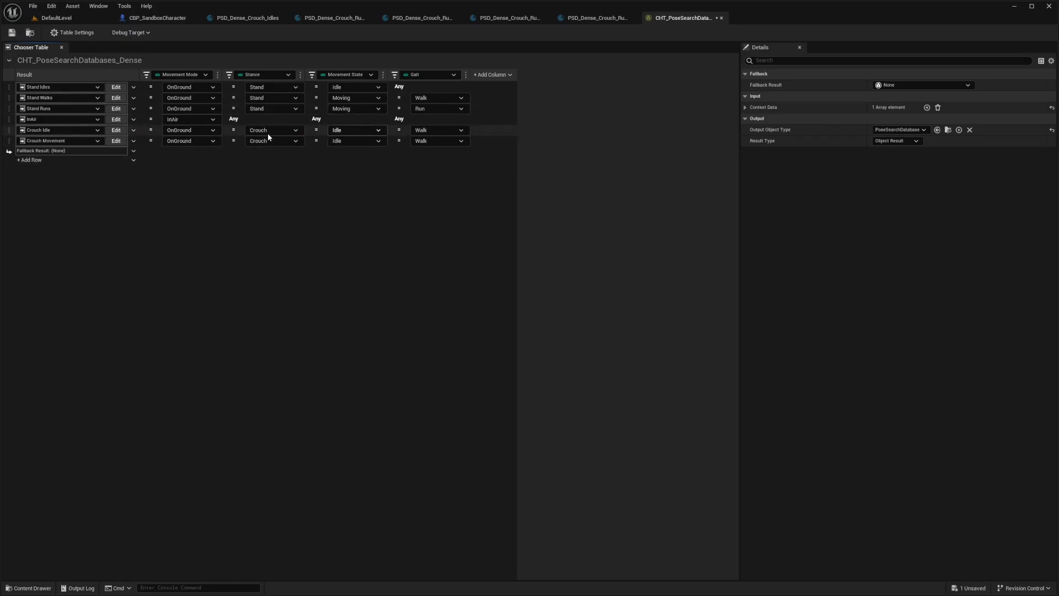
left_click(354, 141)
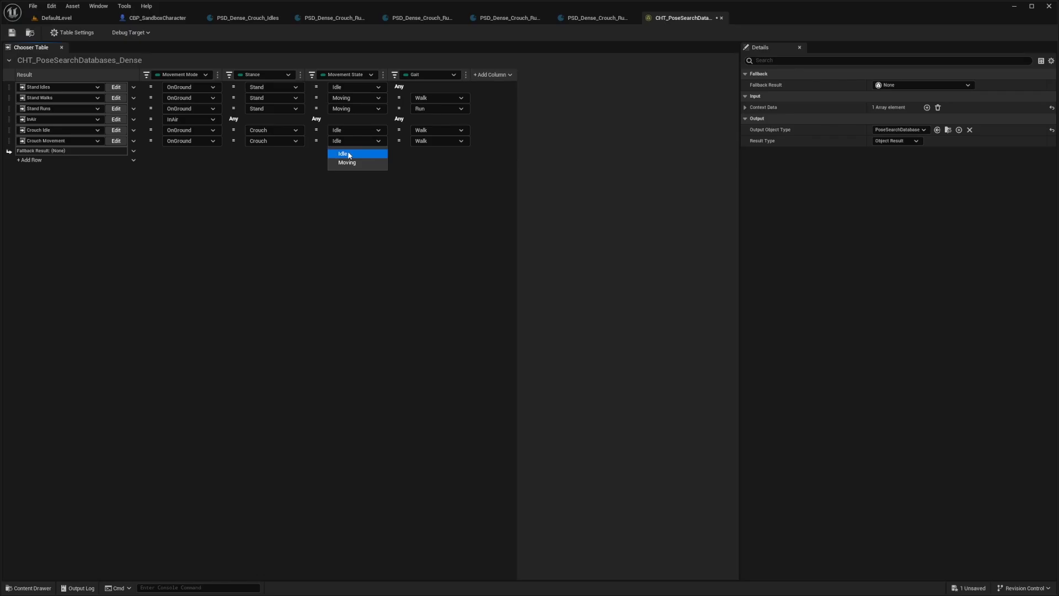
left_click(346, 162)
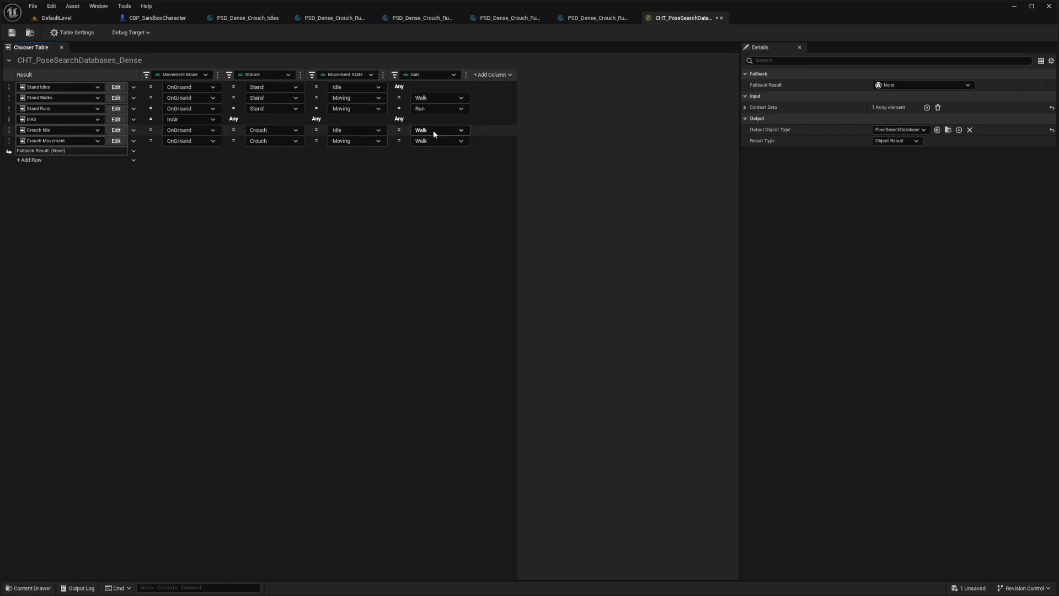
left_click(398, 130)
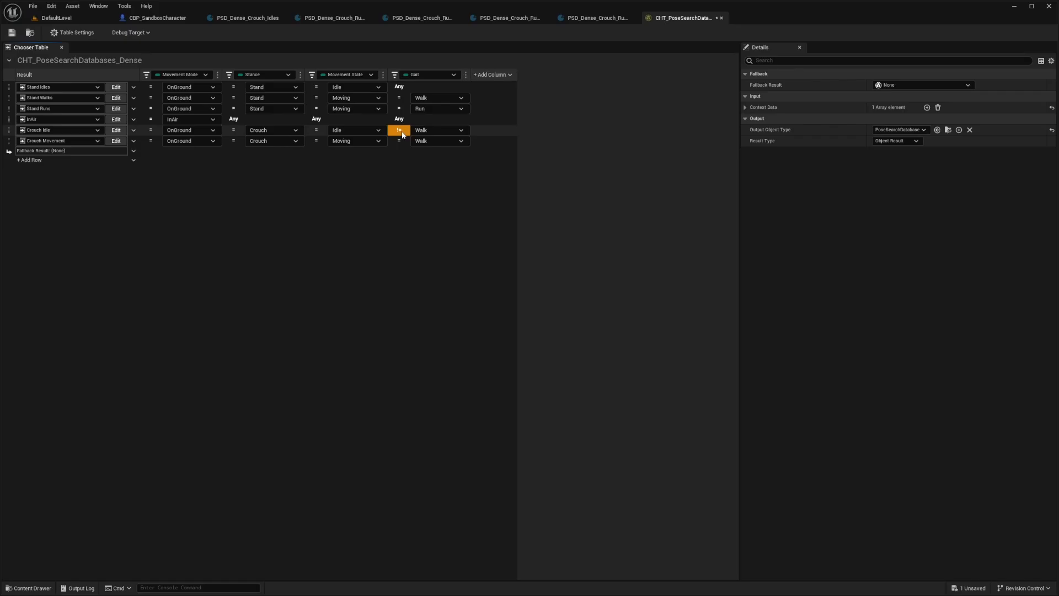
left_click(398, 140)
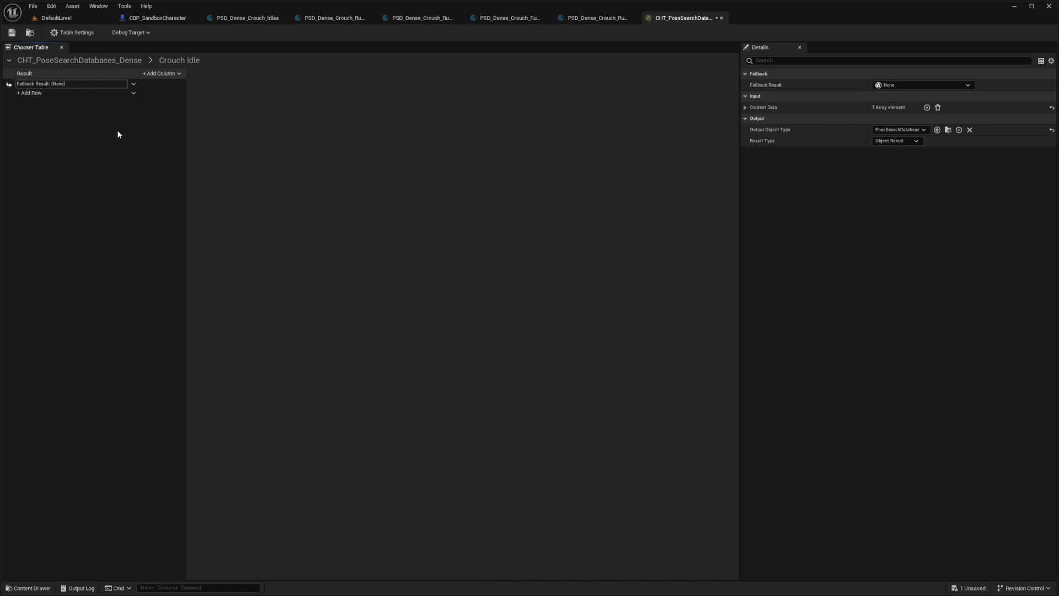
mouse_move(72, 105)
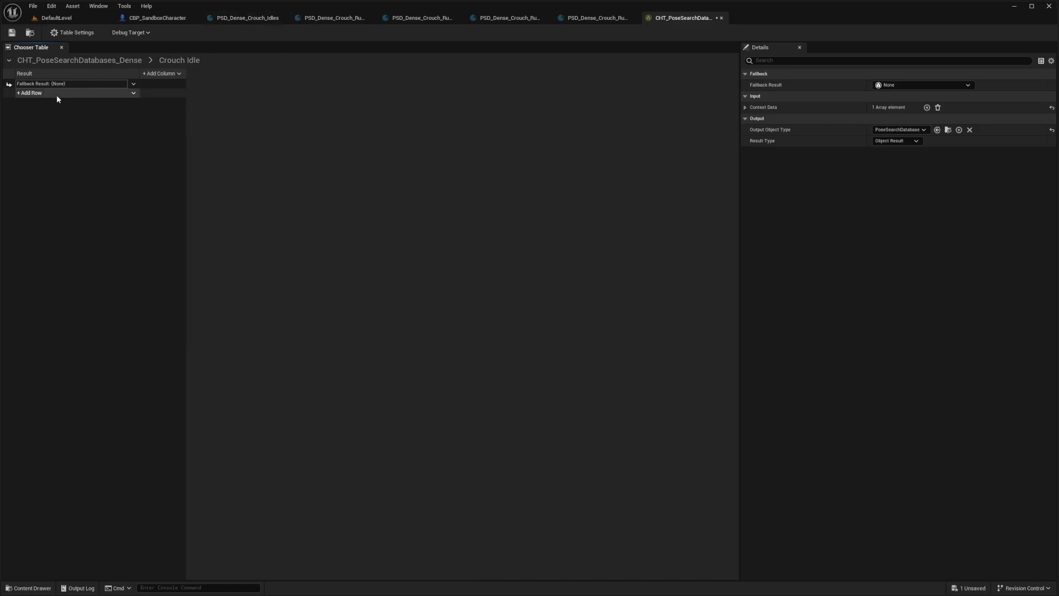
- Add Crouch Idle result rows for PSD_Dense_Crouch_Idles and PSD_Dense_Crouch_Run_Stops via asset search
left_click(133, 93)
type("c")
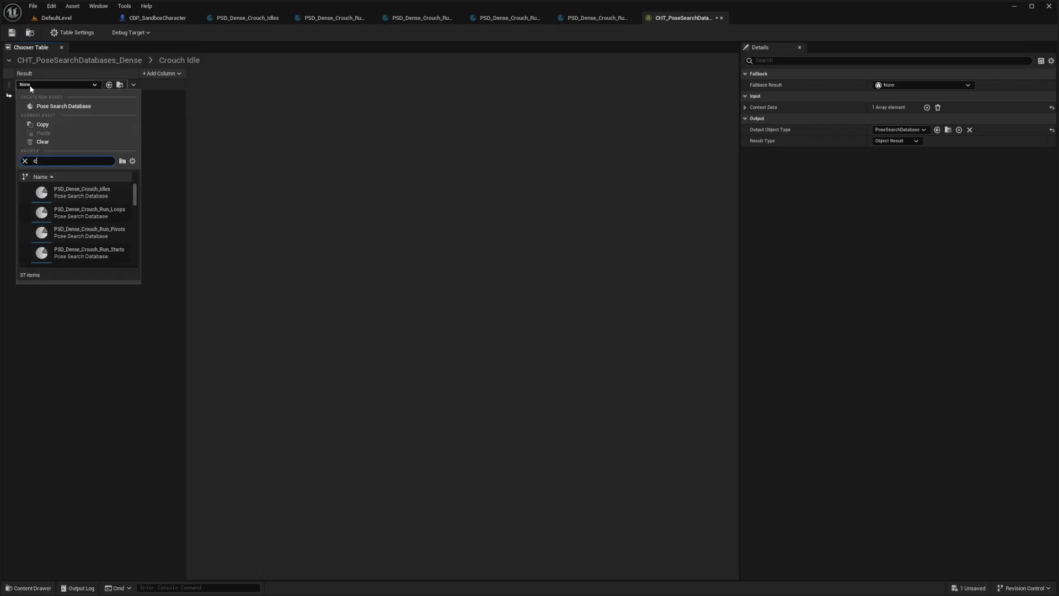
type("rouch idle")
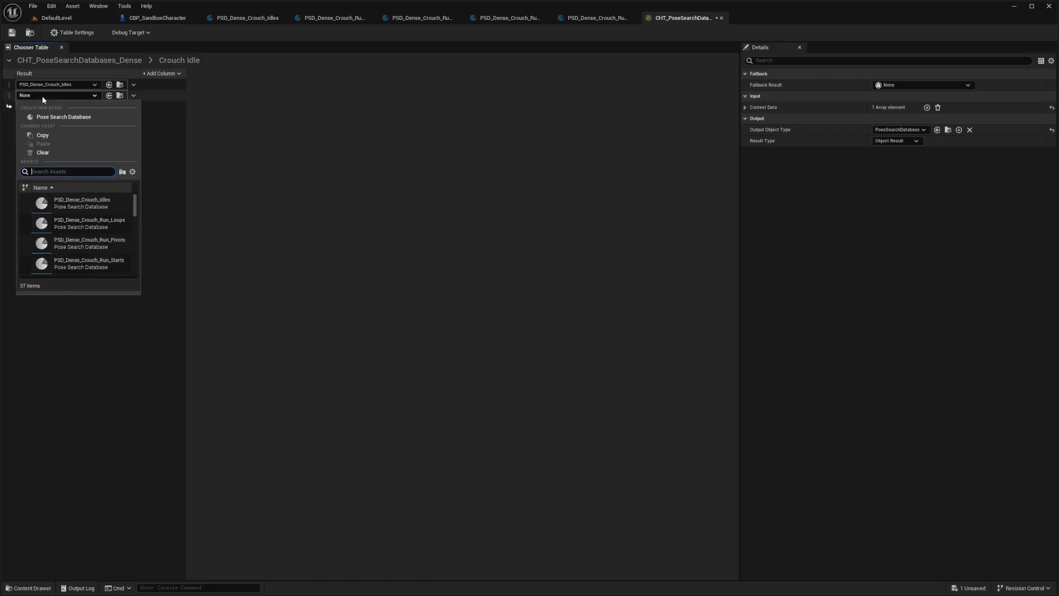
type("crouc")
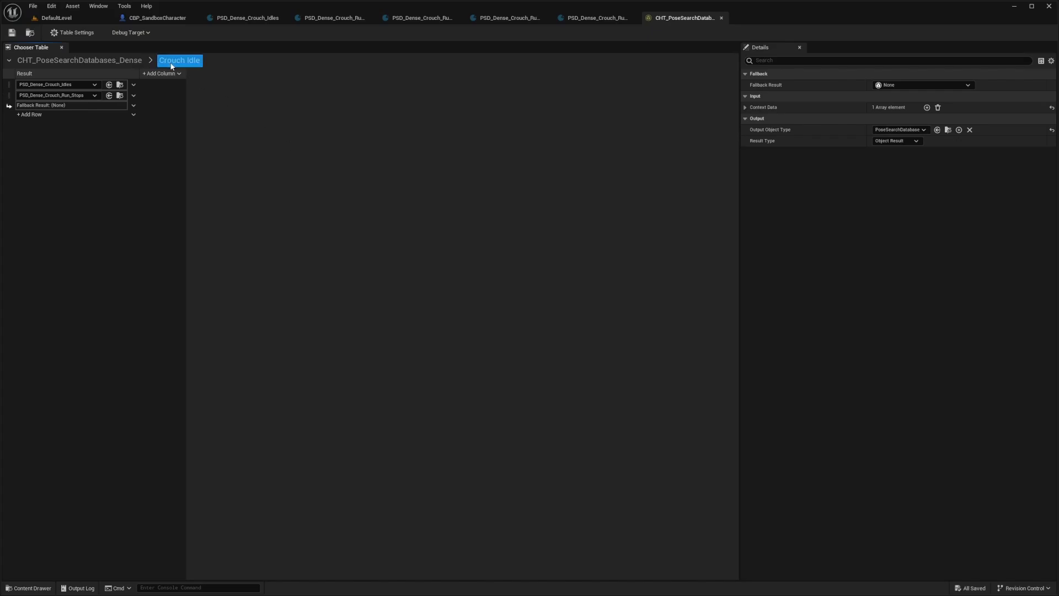
- Add a bound float range column: 0–10 for Idles, 10.1–99 for Run_Stops; save
left_click(160, 73)
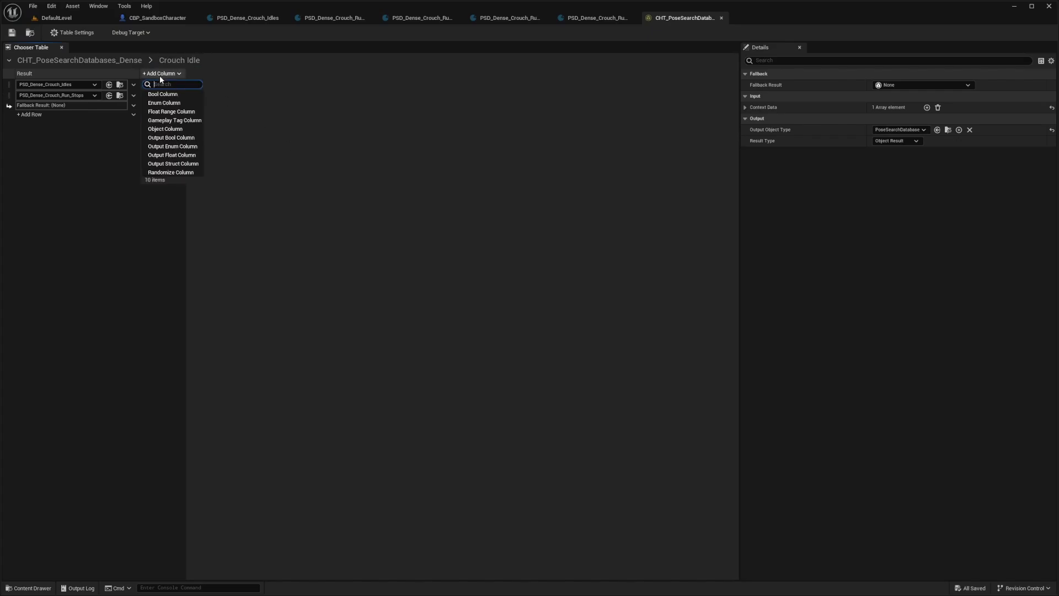
mouse_move(171, 111)
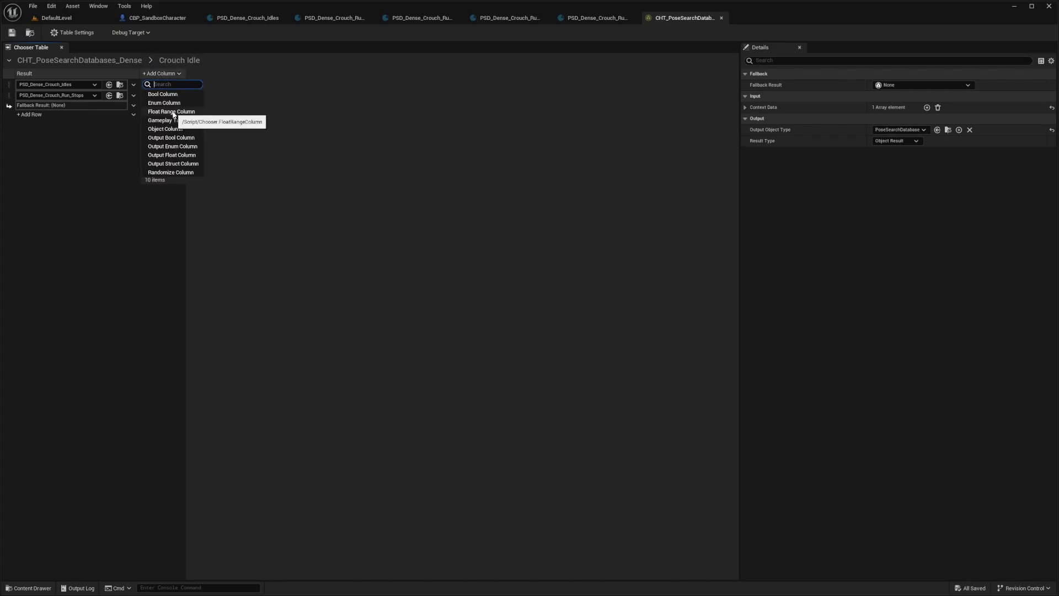
left_click(171, 111)
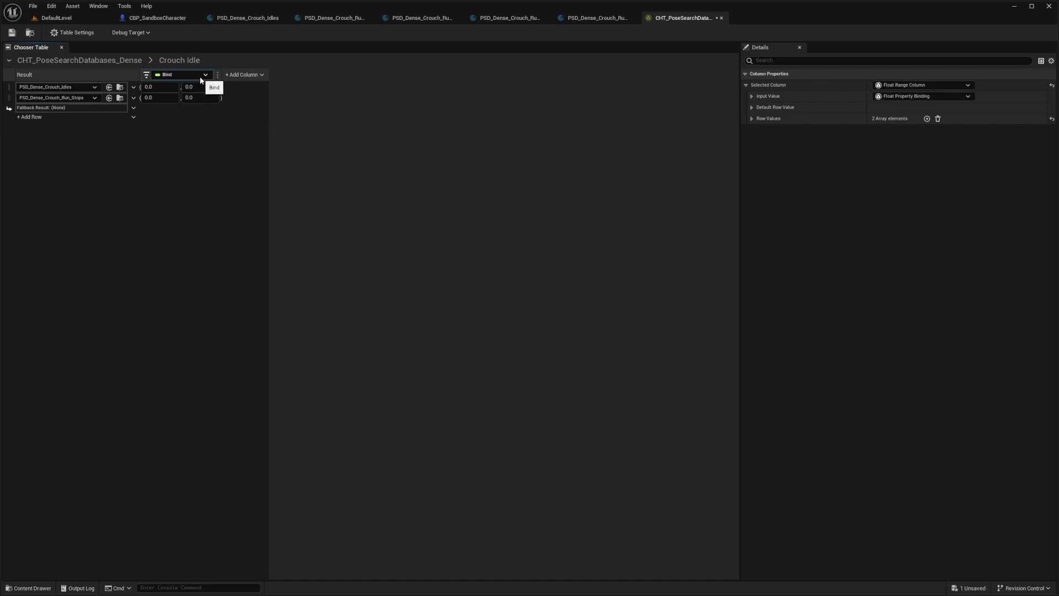
left_click(214, 87)
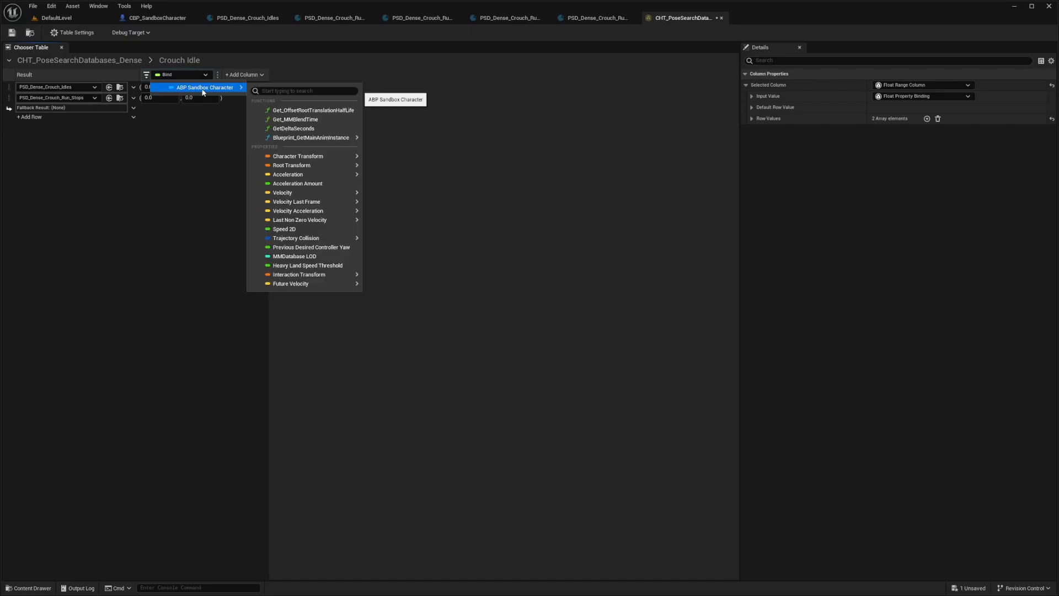
mouse_move(294, 102)
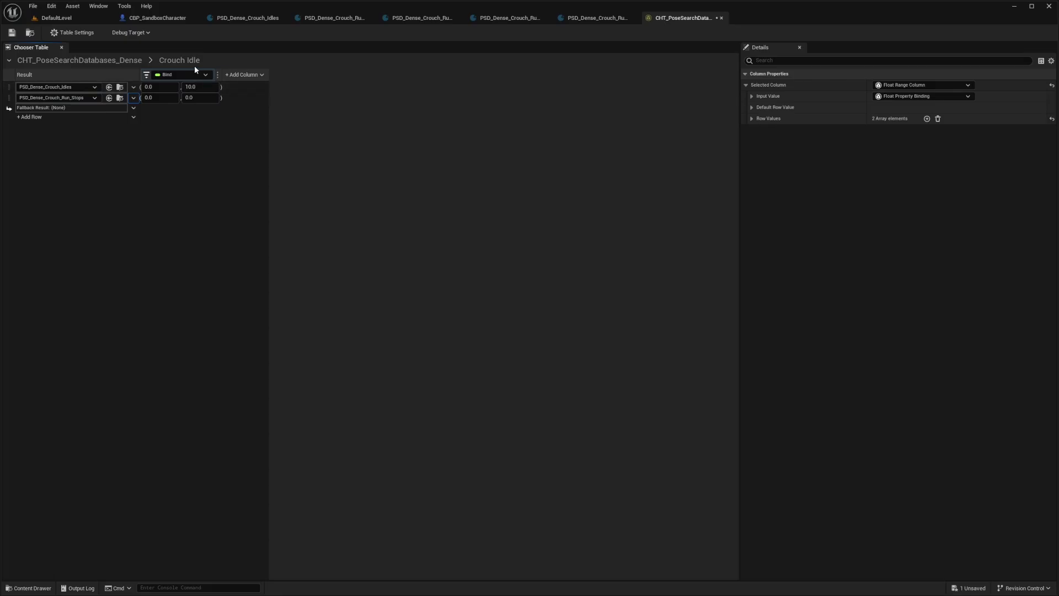
left_click(159, 97)
type("10.1")
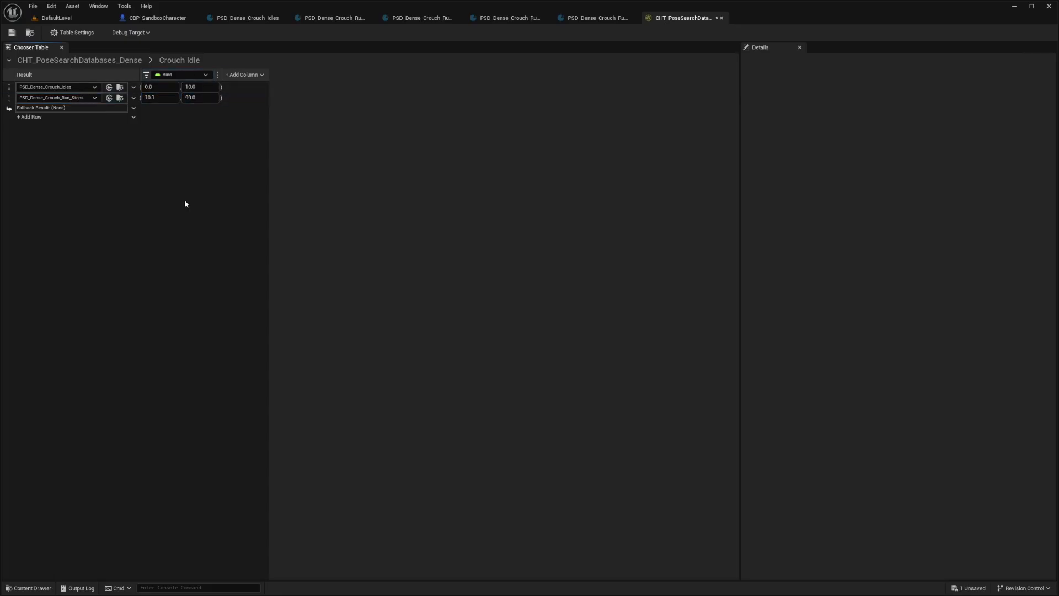
key("Ctrl+s")
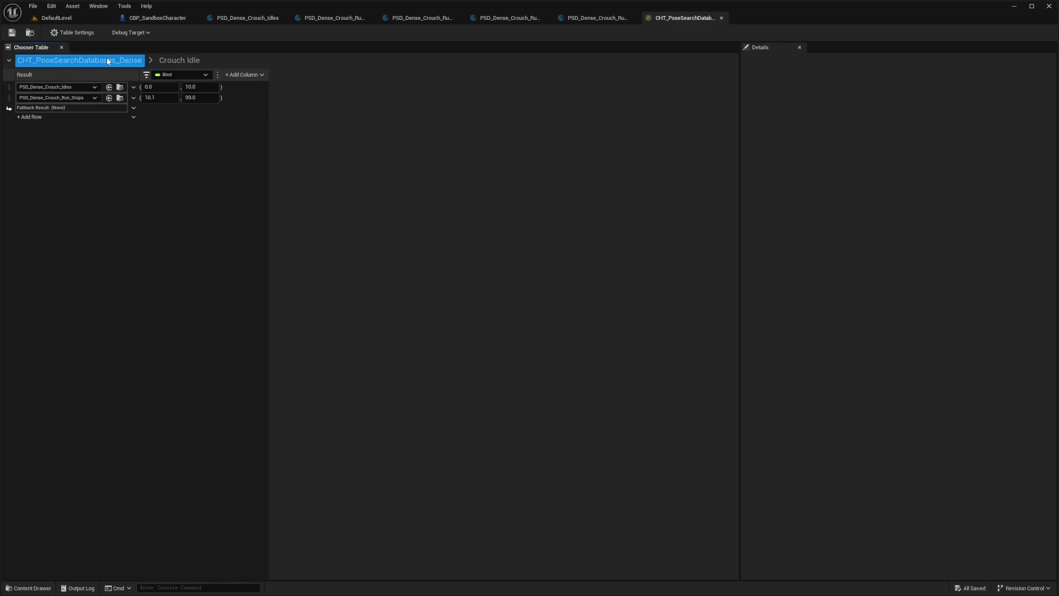
- Add Crouch Movement rows, assigning PSD_Dense_Crouch_Run_Loops and searching for Run_Starts
left_click(78, 60)
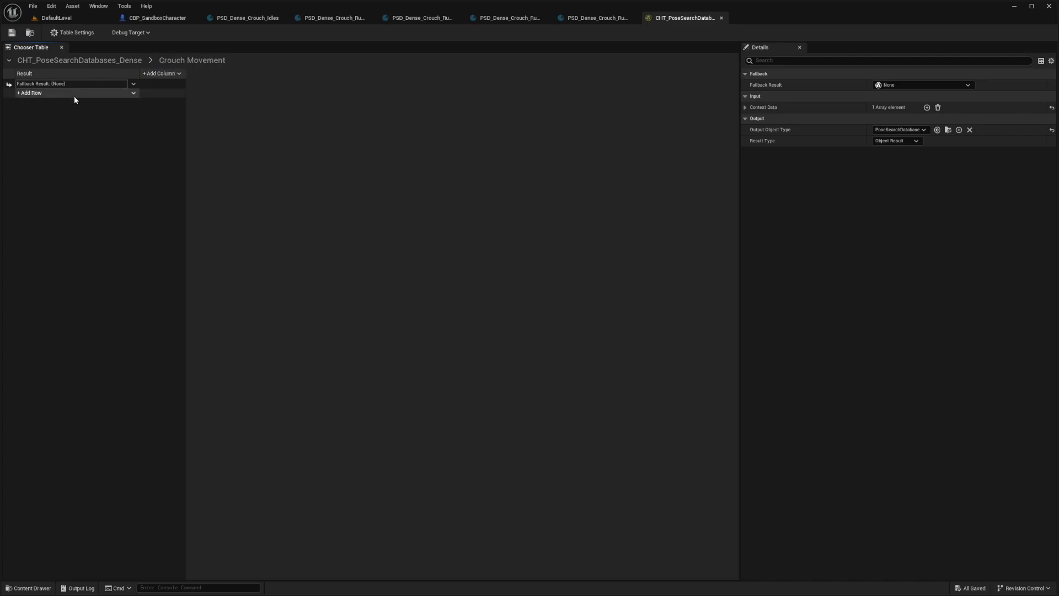
left_click(30, 93)
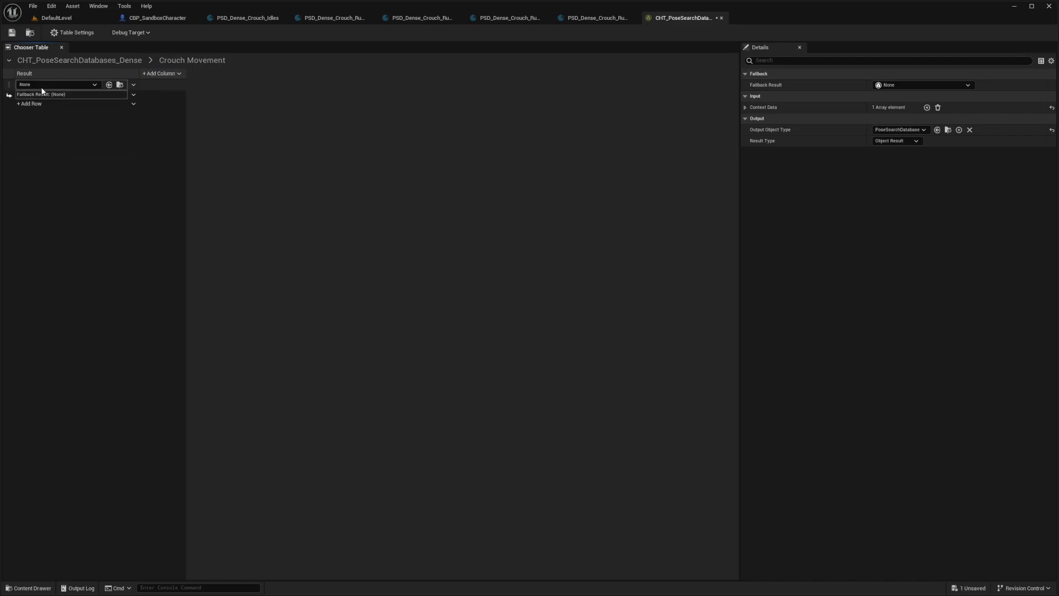
left_click(59, 84)
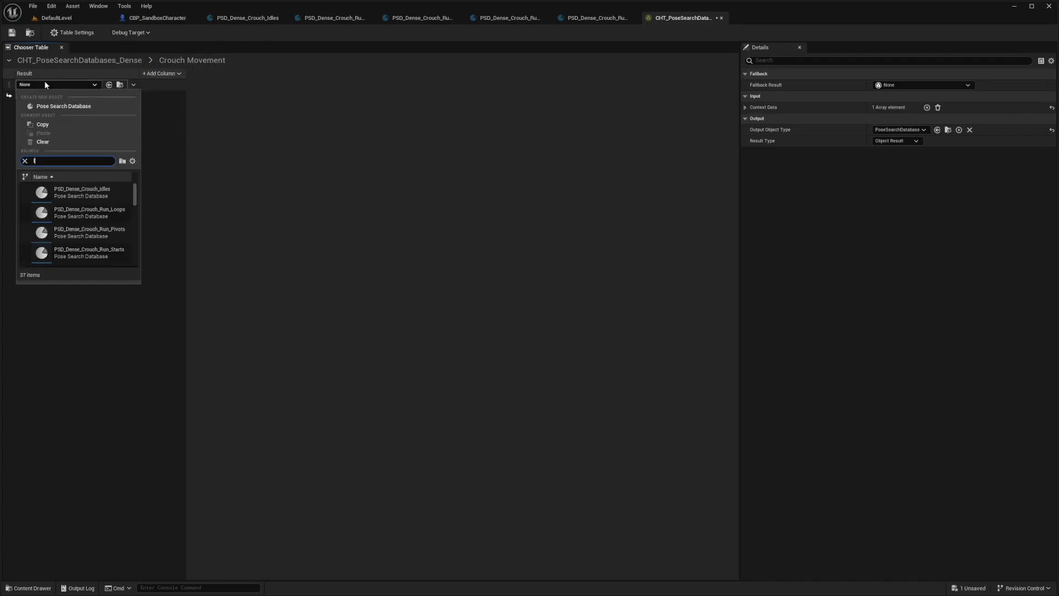
type("crouch loo")
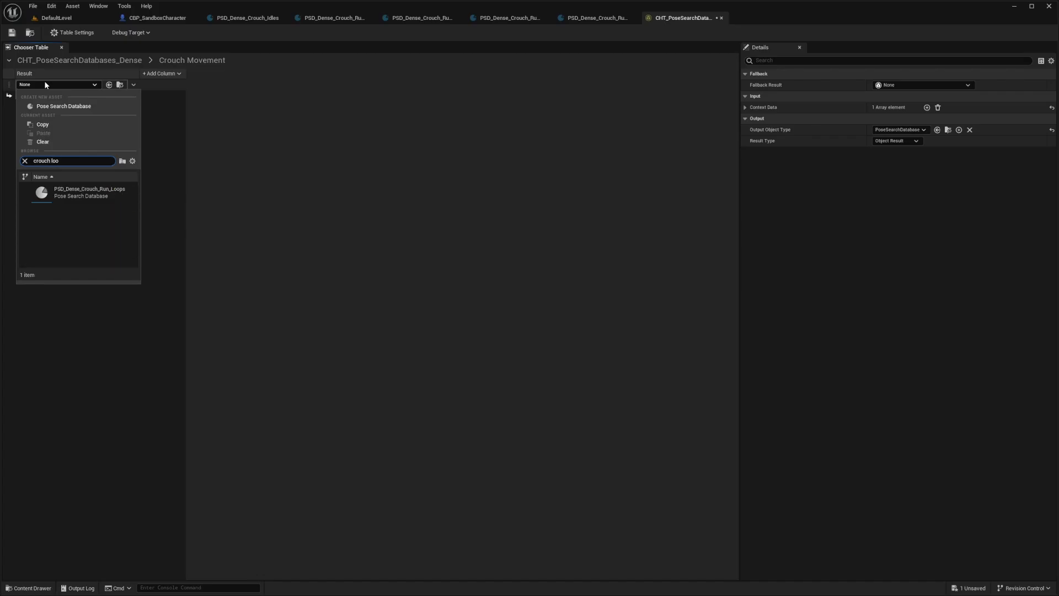
left_click(88, 191)
type("crto")
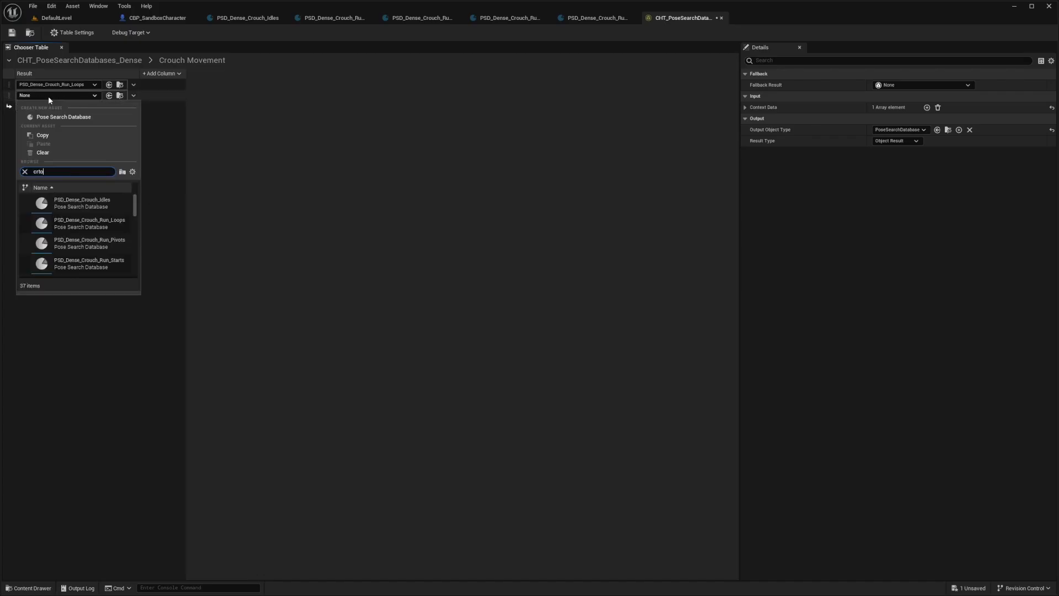
type("crouch star")
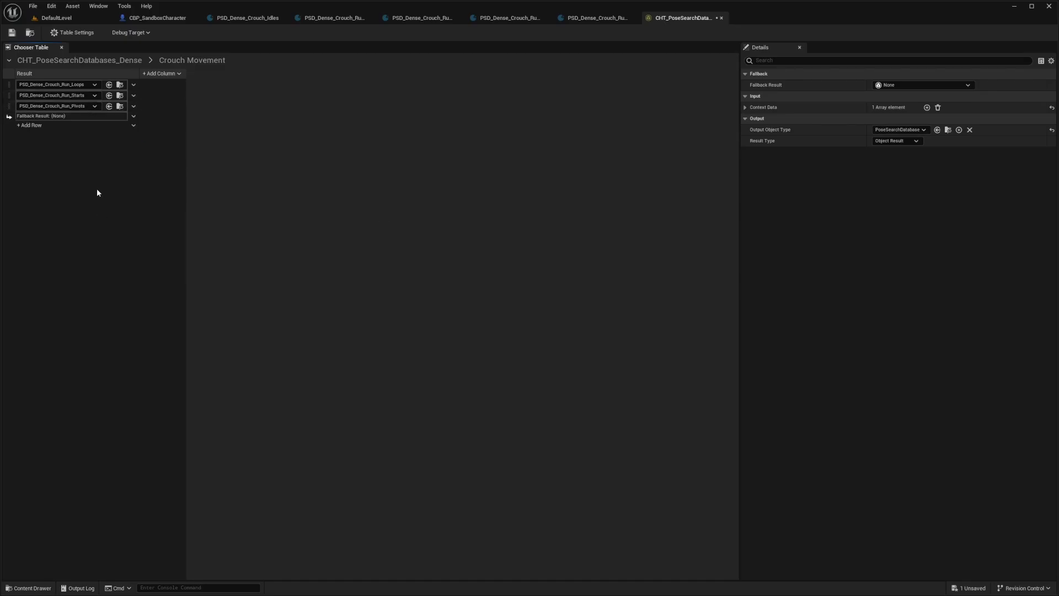
- Add two bool condition columns and bind the first to IsPivoting
left_click(159, 73)
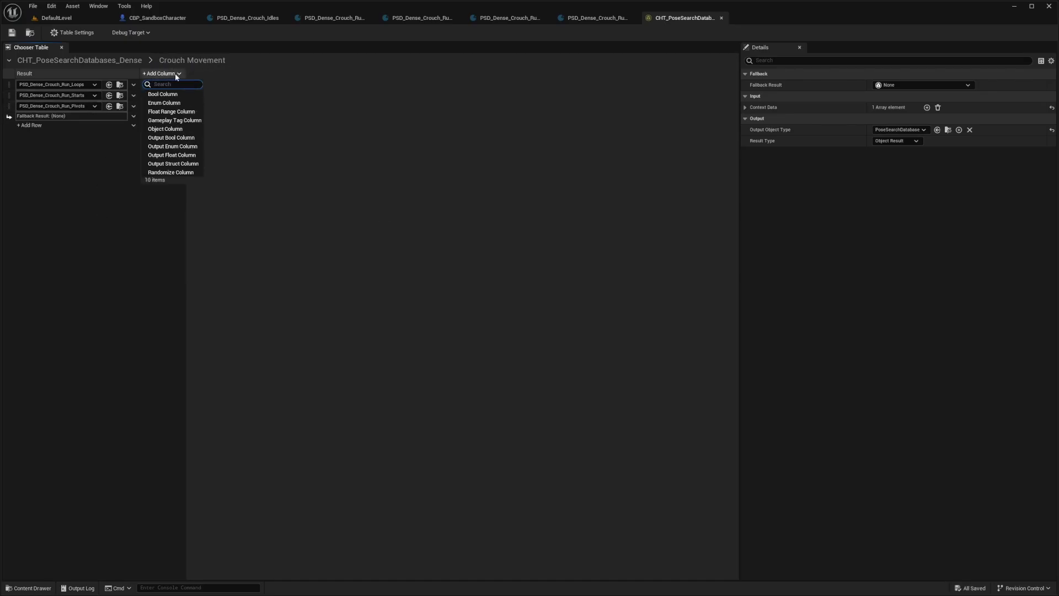
left_click(162, 94)
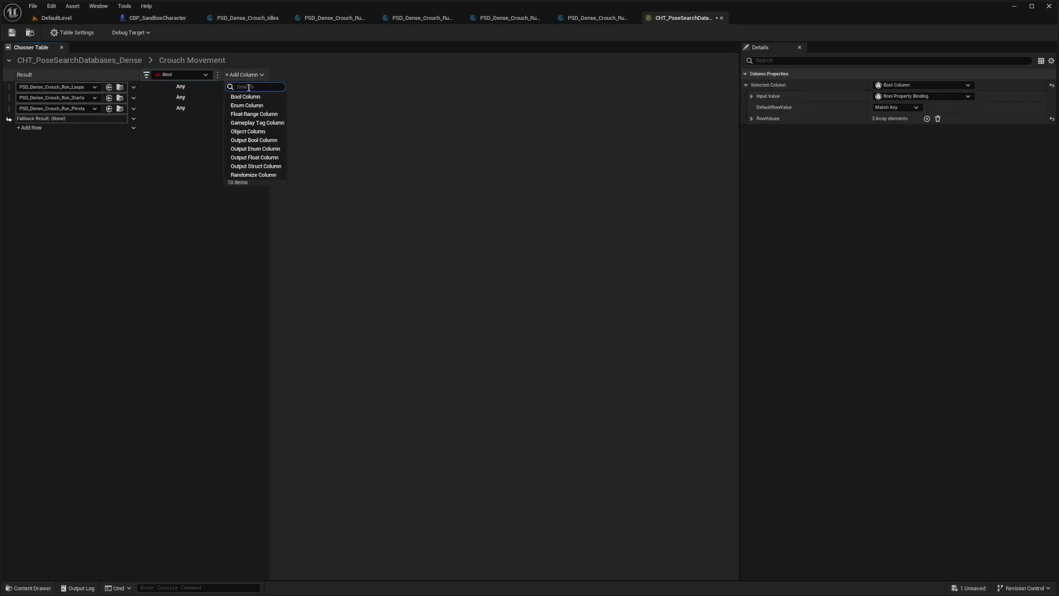
left_click(244, 96)
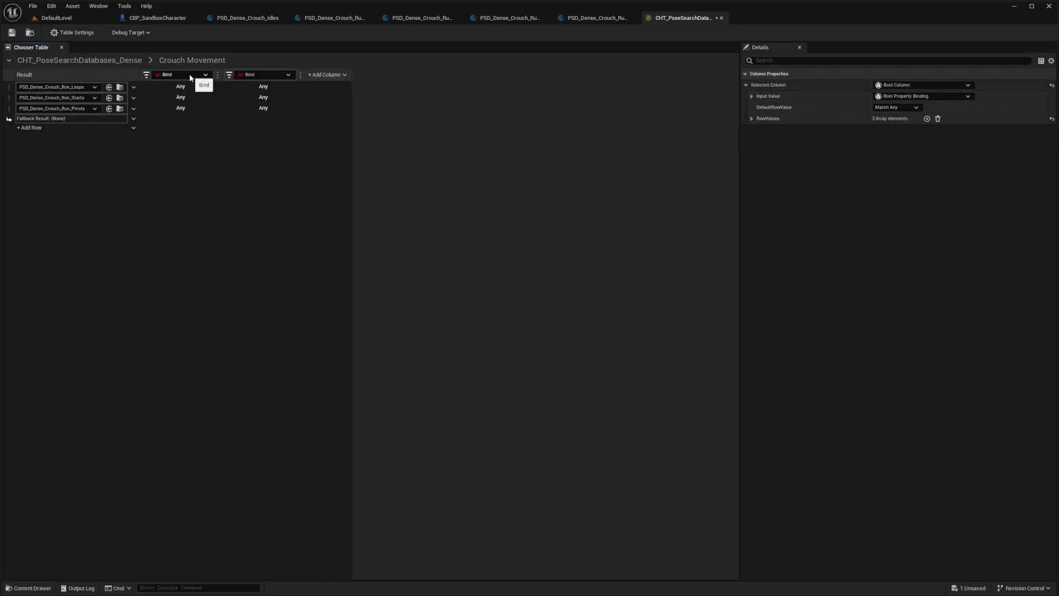
left_click(180, 74)
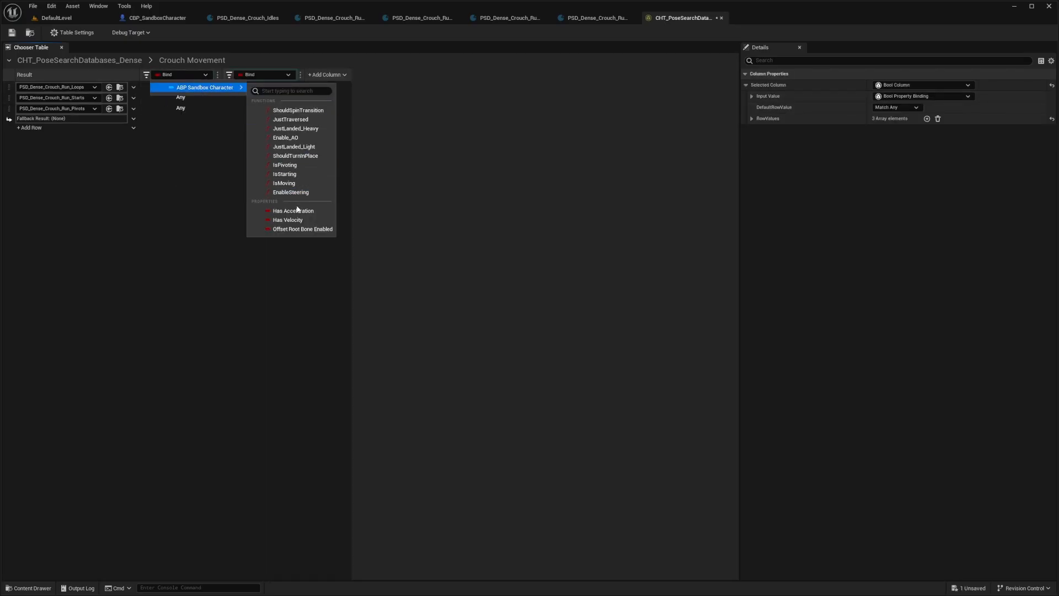
mouse_move(285, 165)
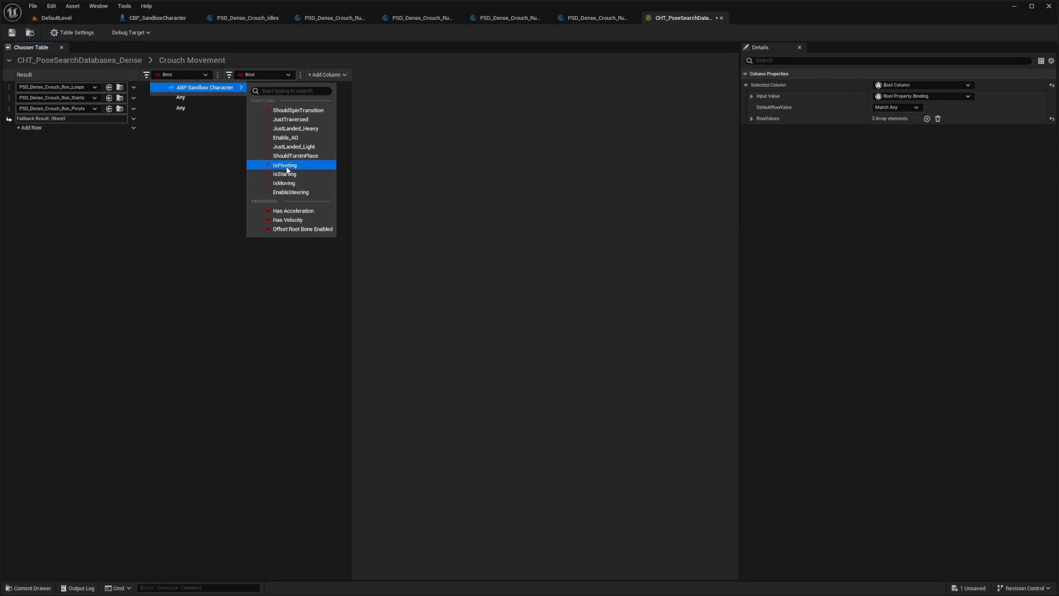
left_click(284, 165)
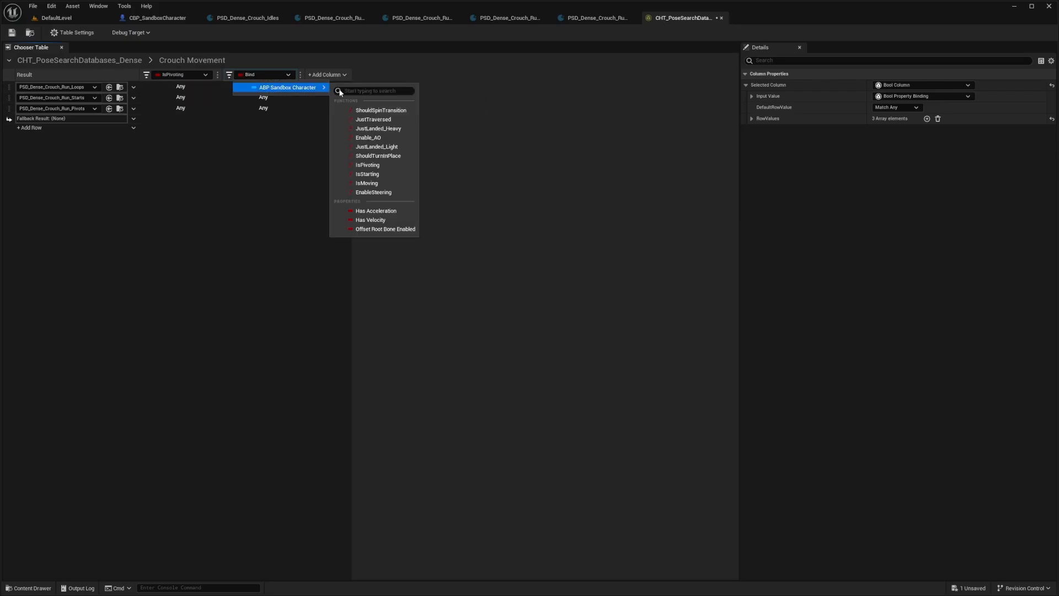
- Bind the second column to IsStarting, set Run_Starts' IsStarting value, and play the level
left_click(368, 174)
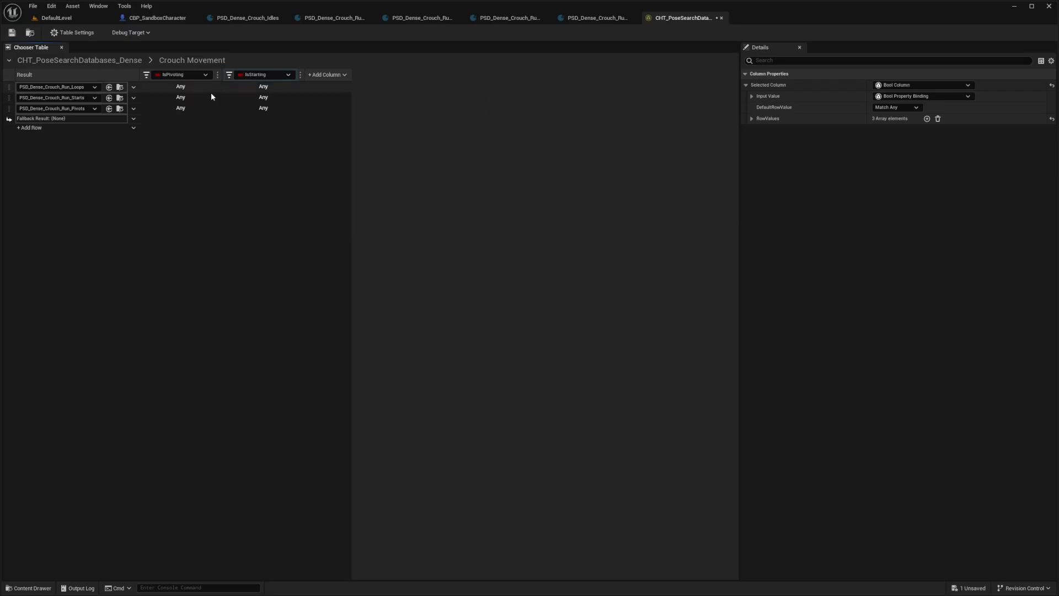
left_click(263, 96)
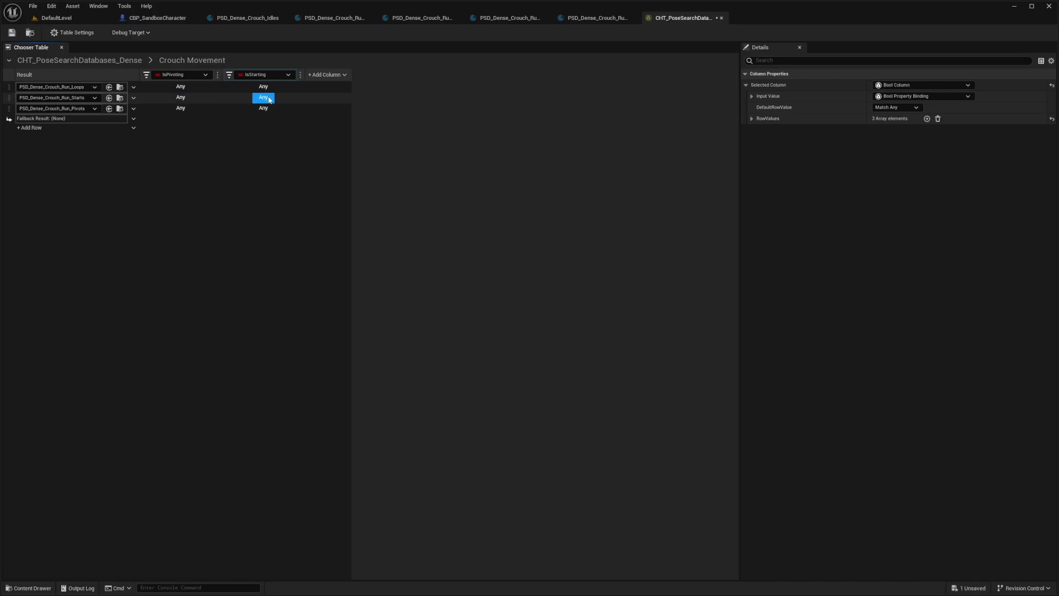
left_click(263, 96)
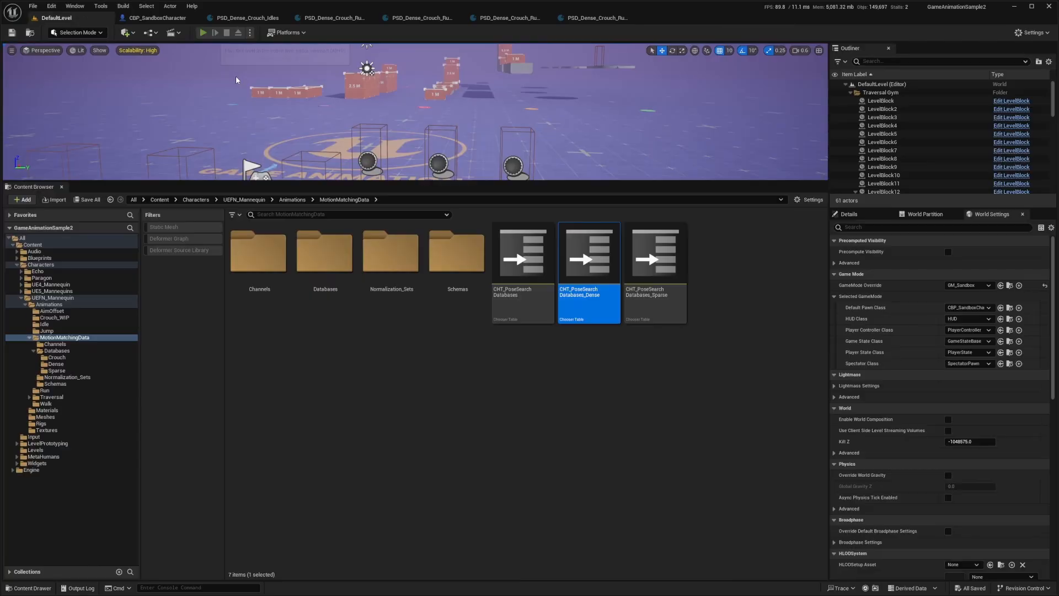
left_click(202, 33)
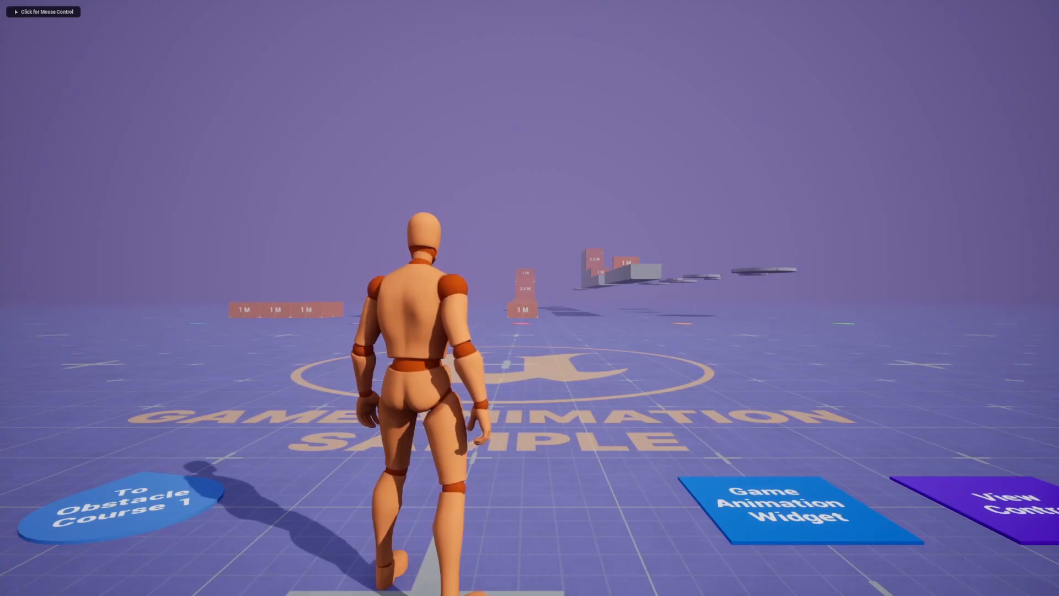